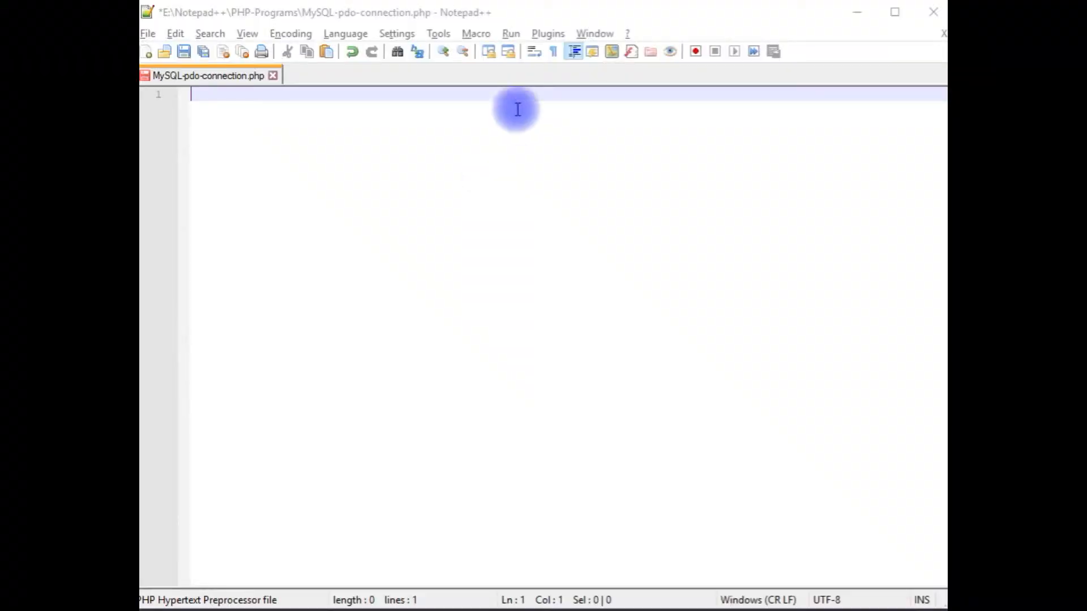
mouse_move(320, 423)
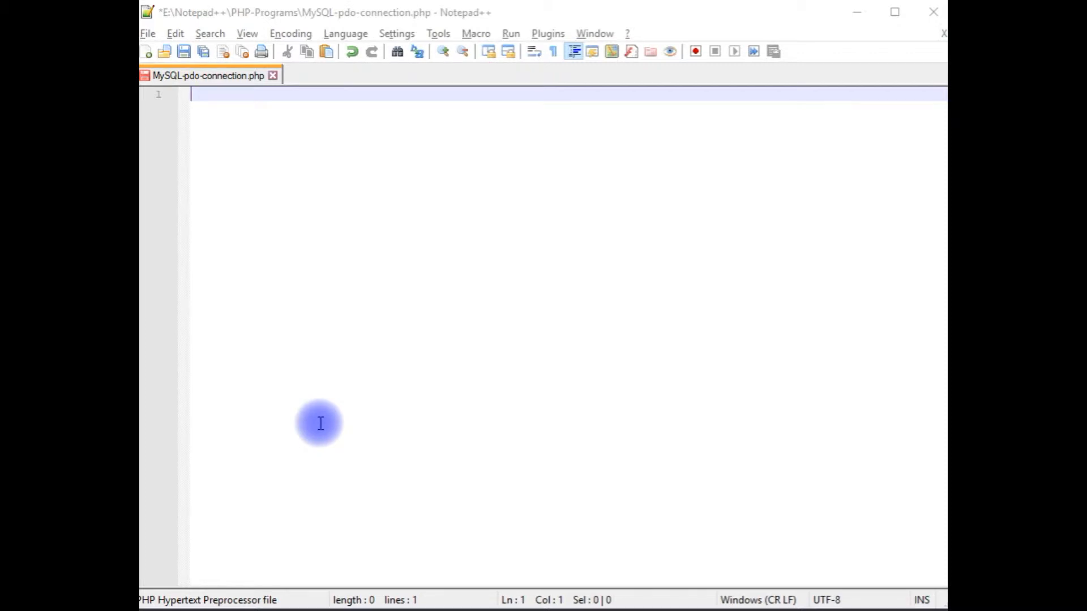
mouse_move(172, 122)
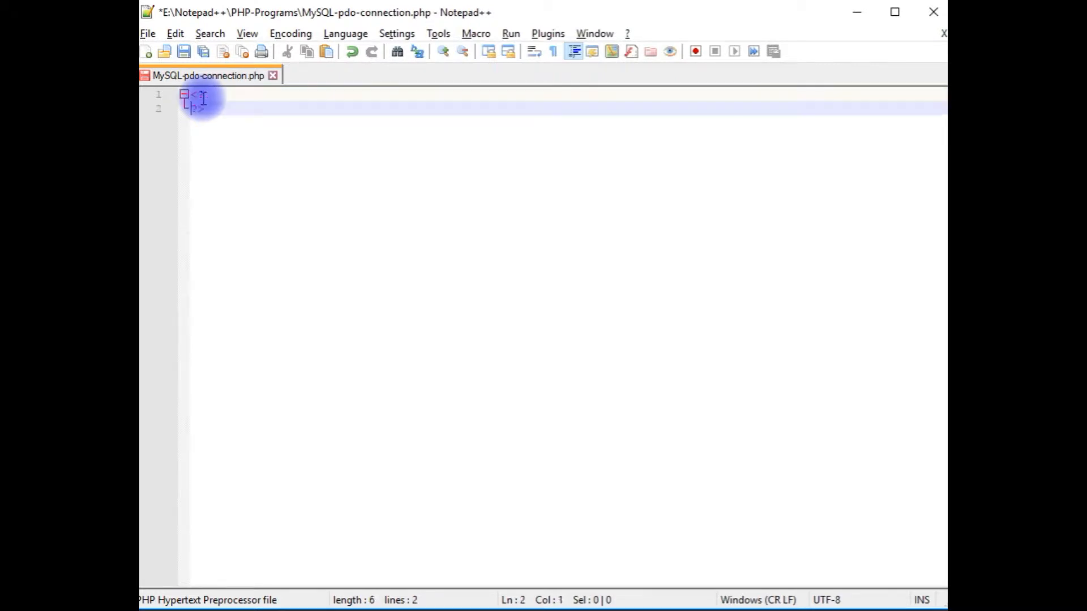
Complete the <?php tag and declare $hostname, $db, $Username and $Password as empty strings.
text(php)
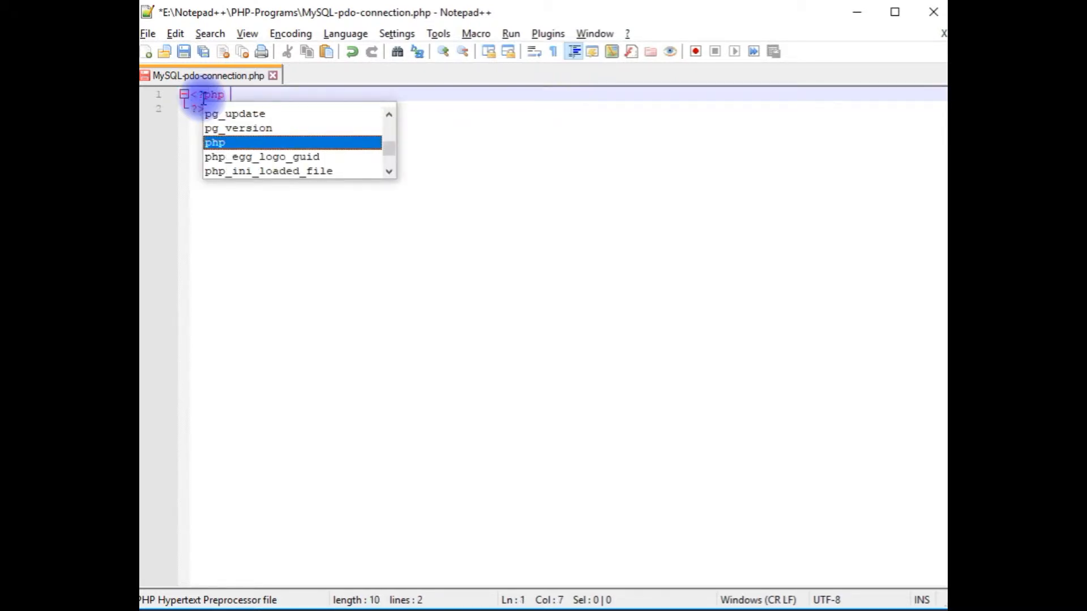
key(Enter)
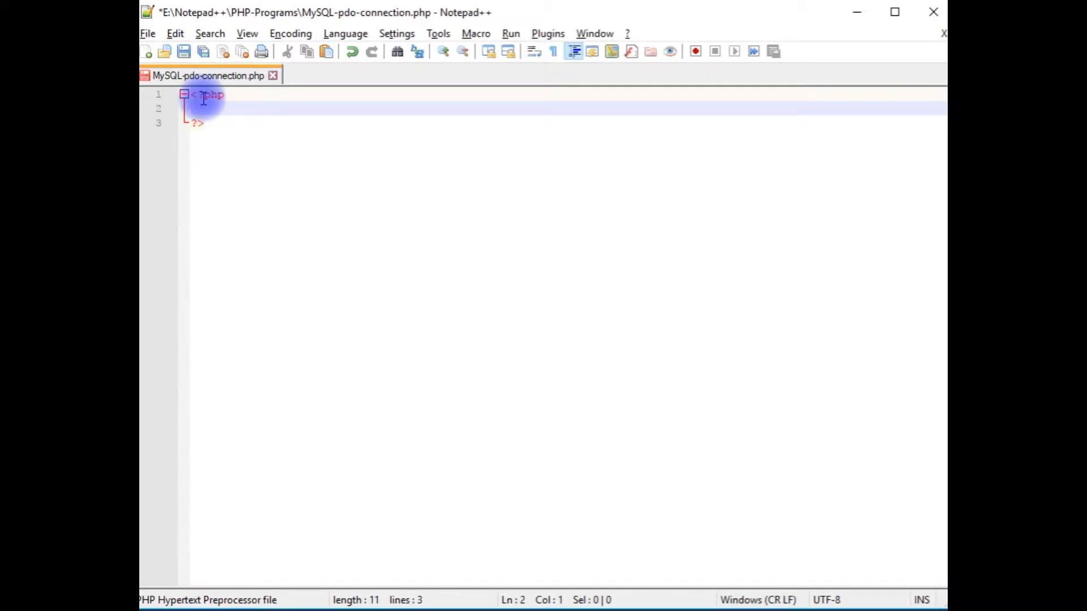
text($hostnam)
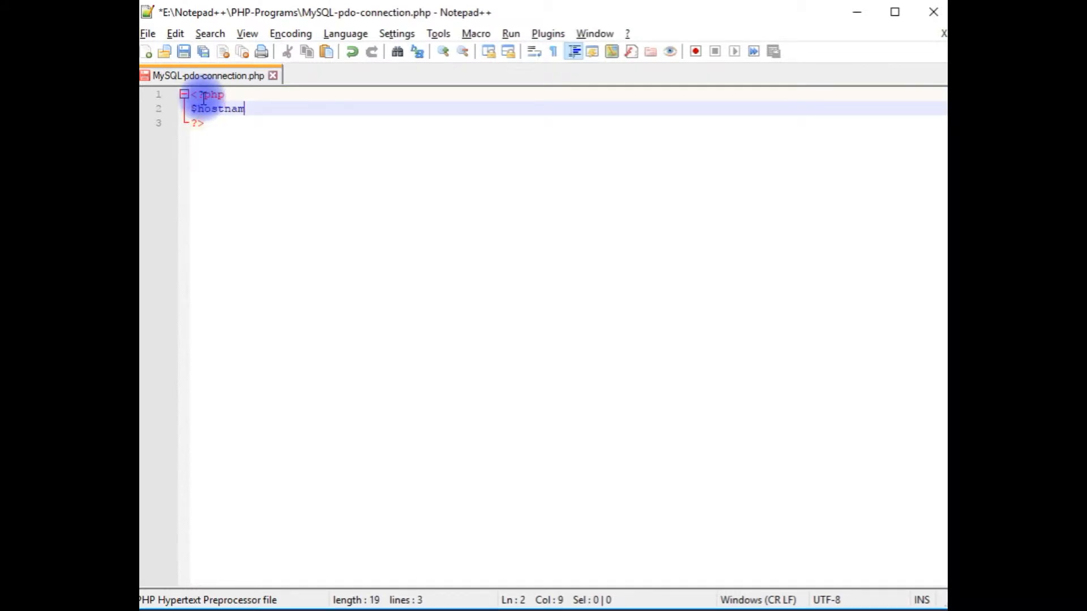
text(e="";)
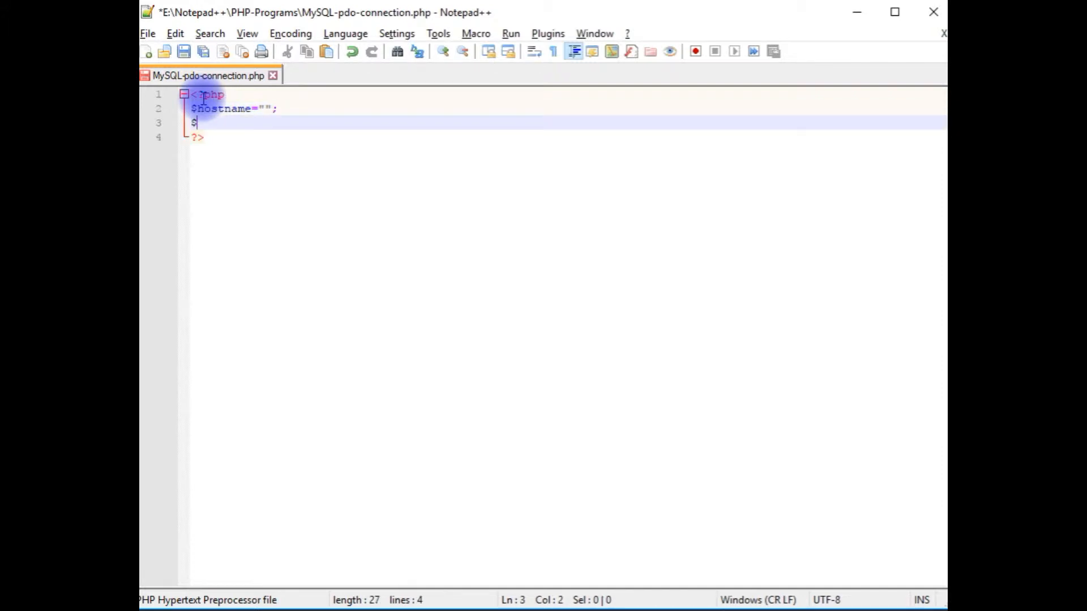
text(db="";)
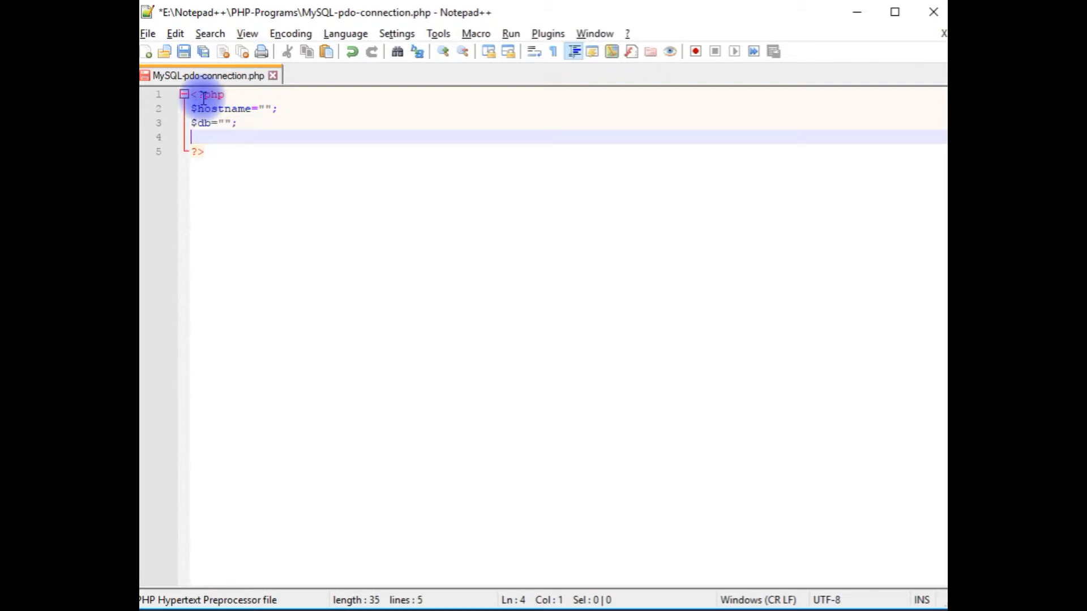
text($User)
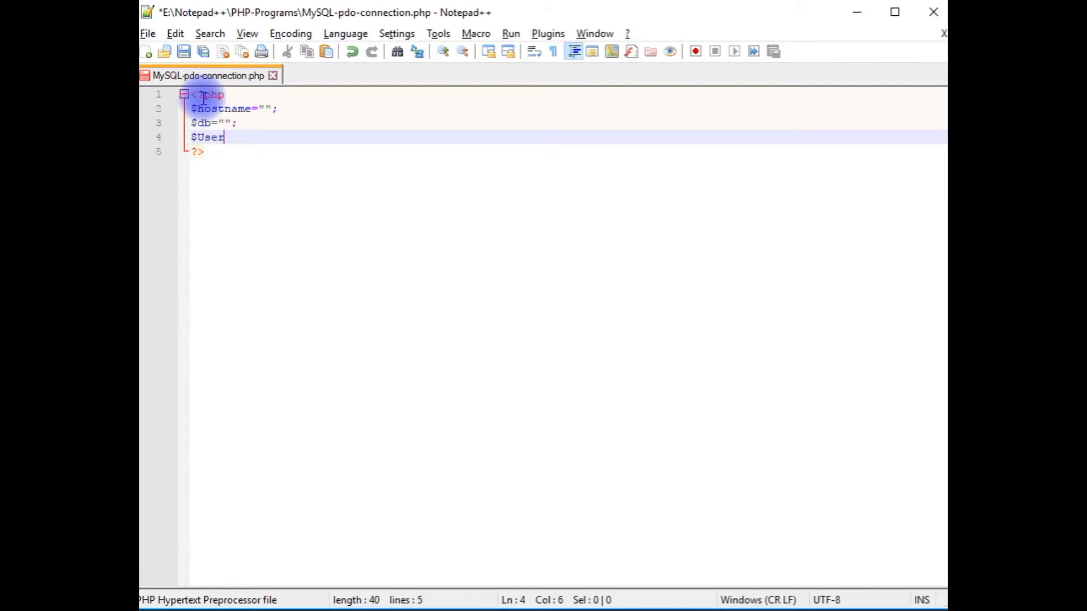
text(name="";)
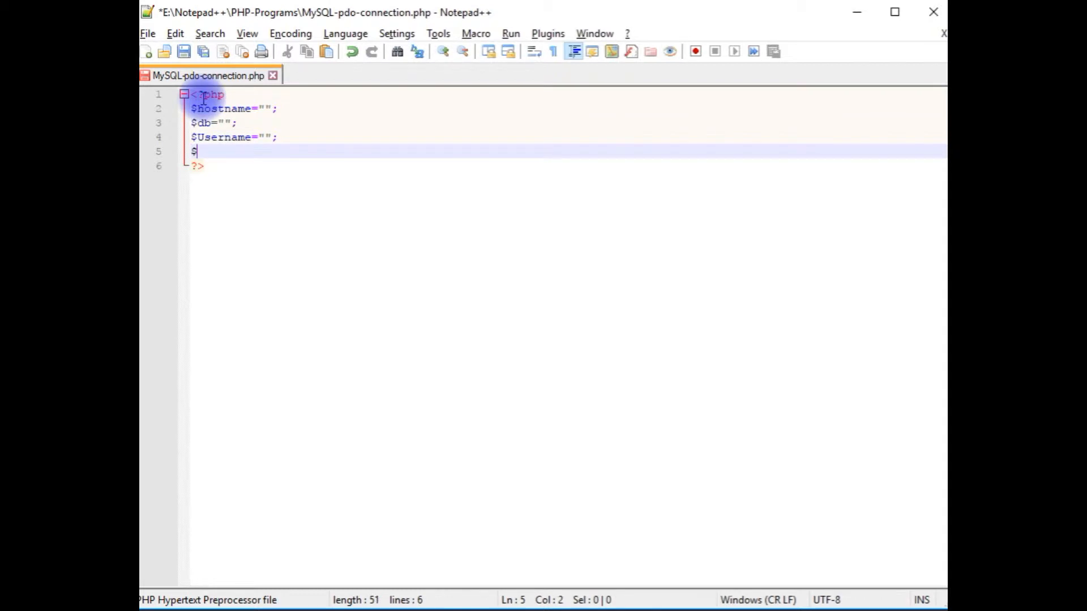
text(Passwor)
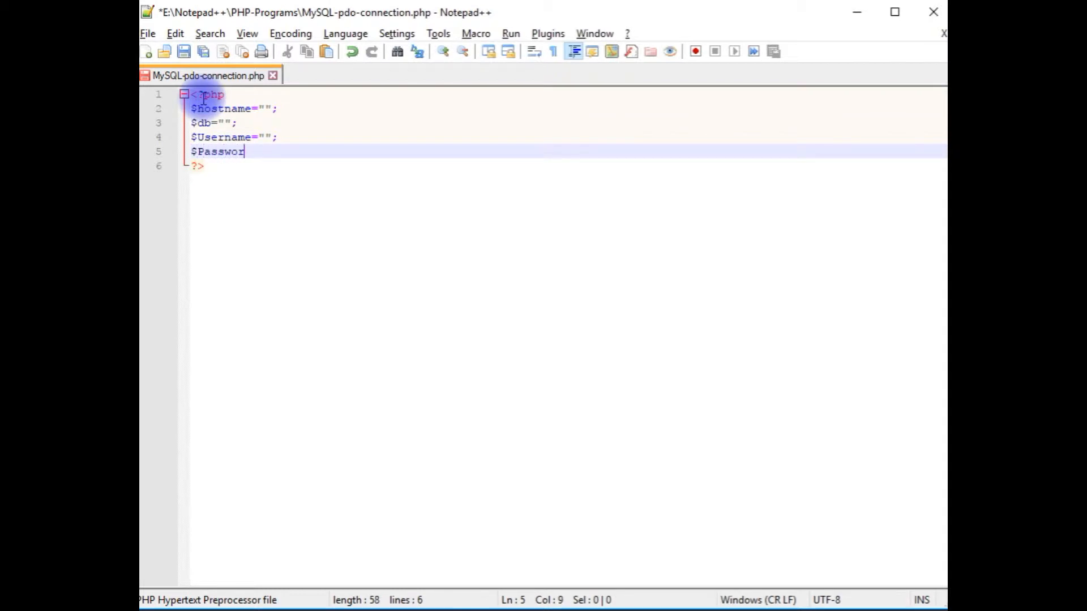
text(d="";)
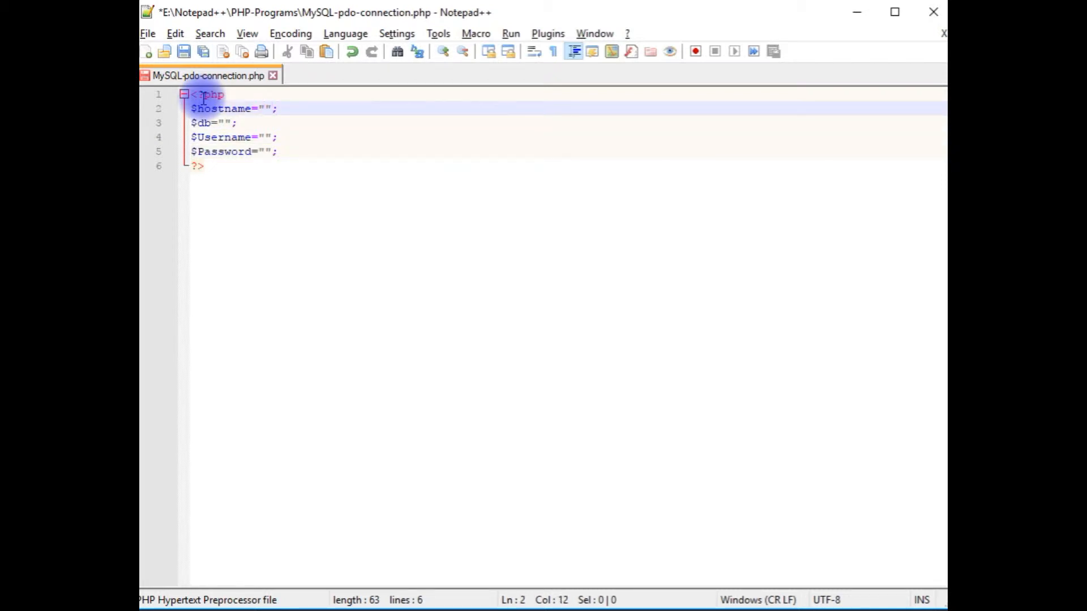
Fill in localhost as the host, wpchadvr_charan as the database, plus username and password values.
text(localhost)
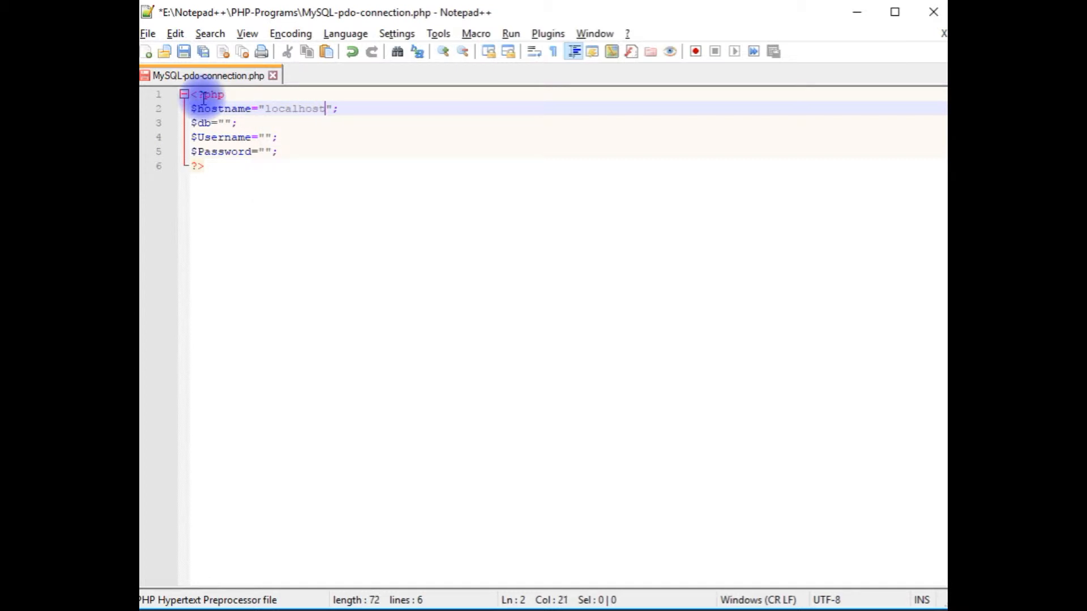
click(210, 123)
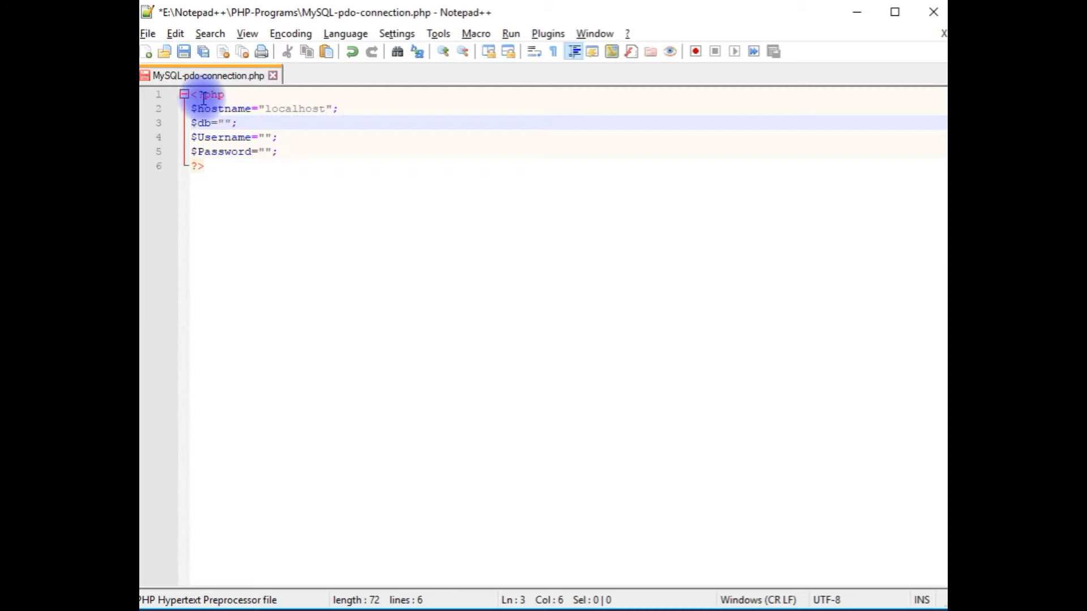
text(wpcha)
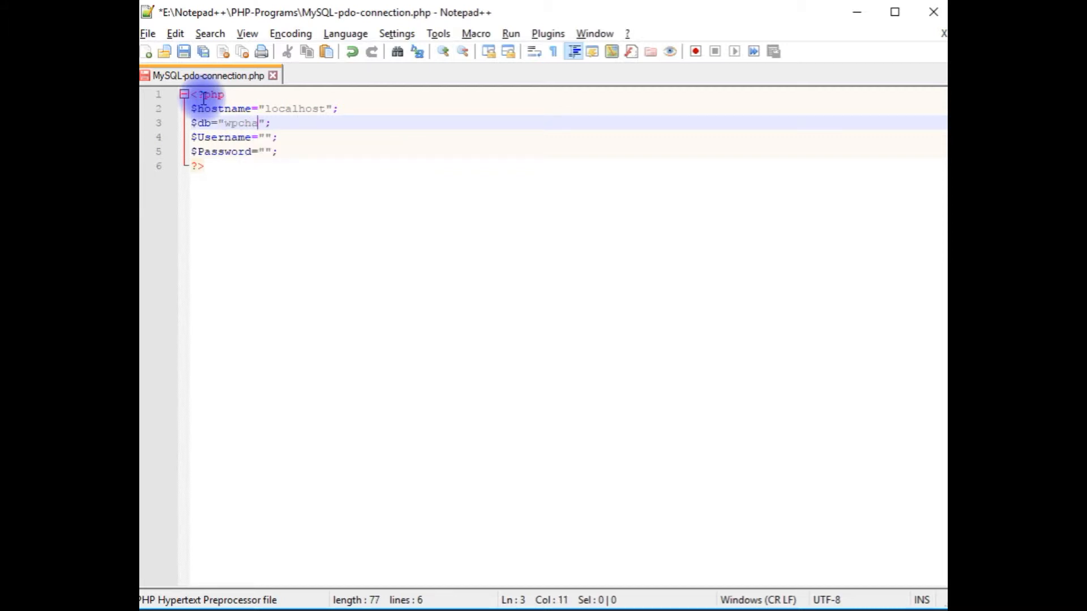
text(dvr)
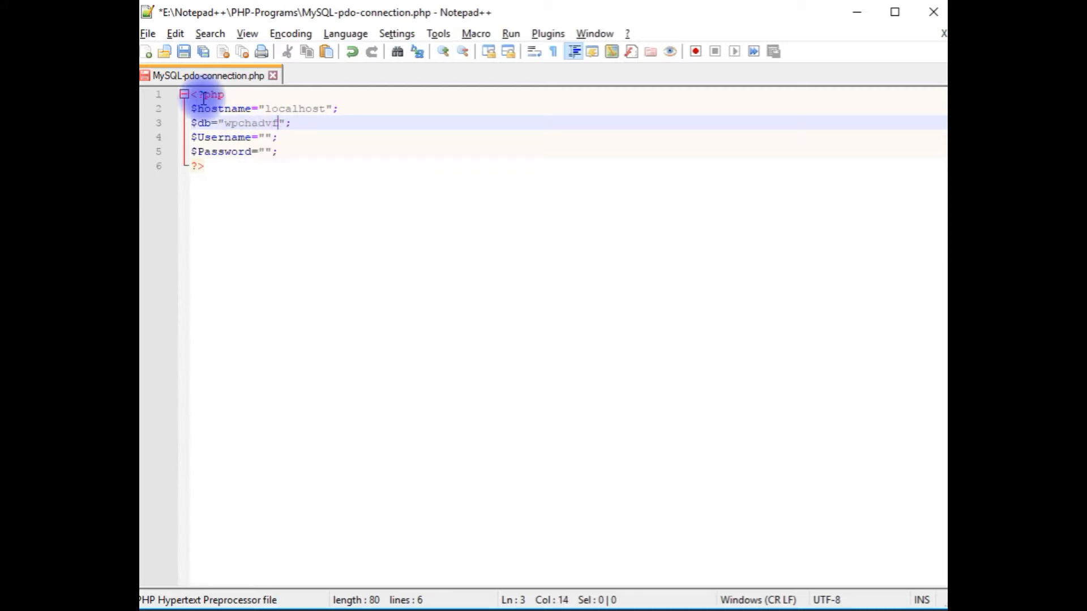
text(_charan)
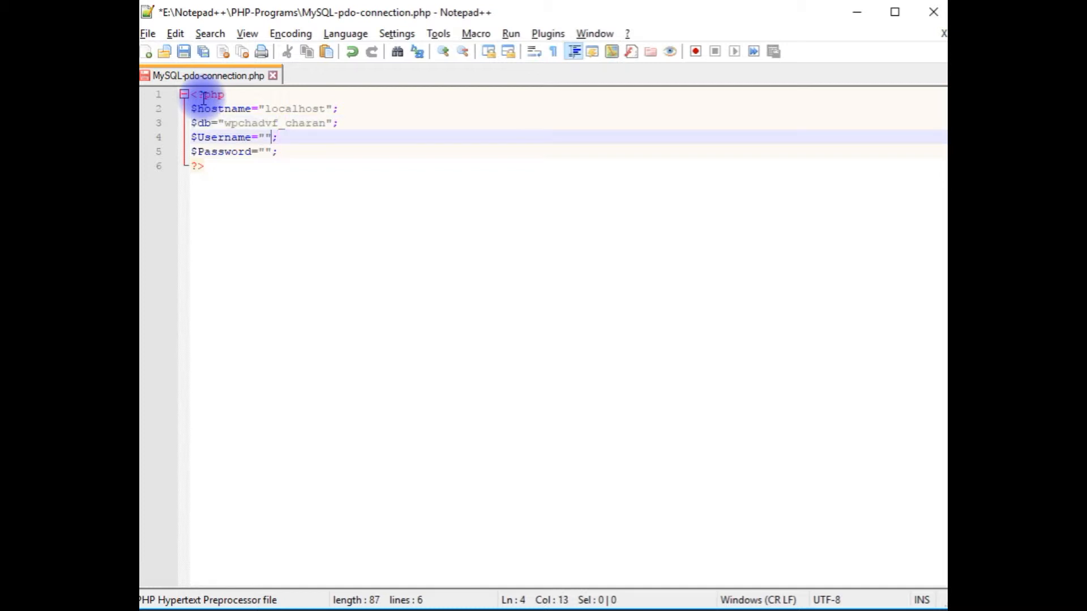
key(Left)
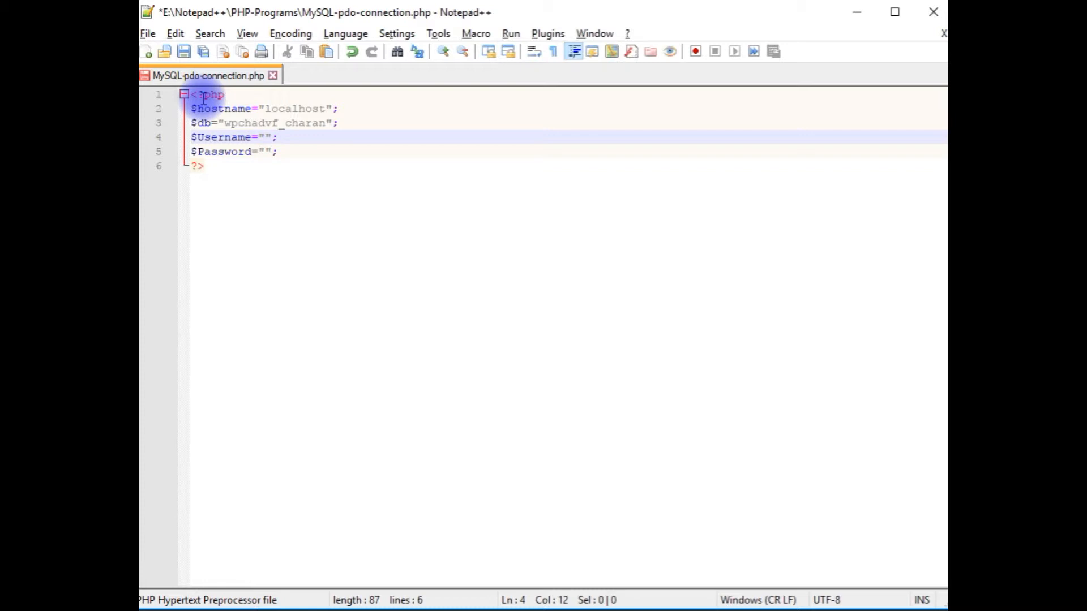
double_click(273, 123)
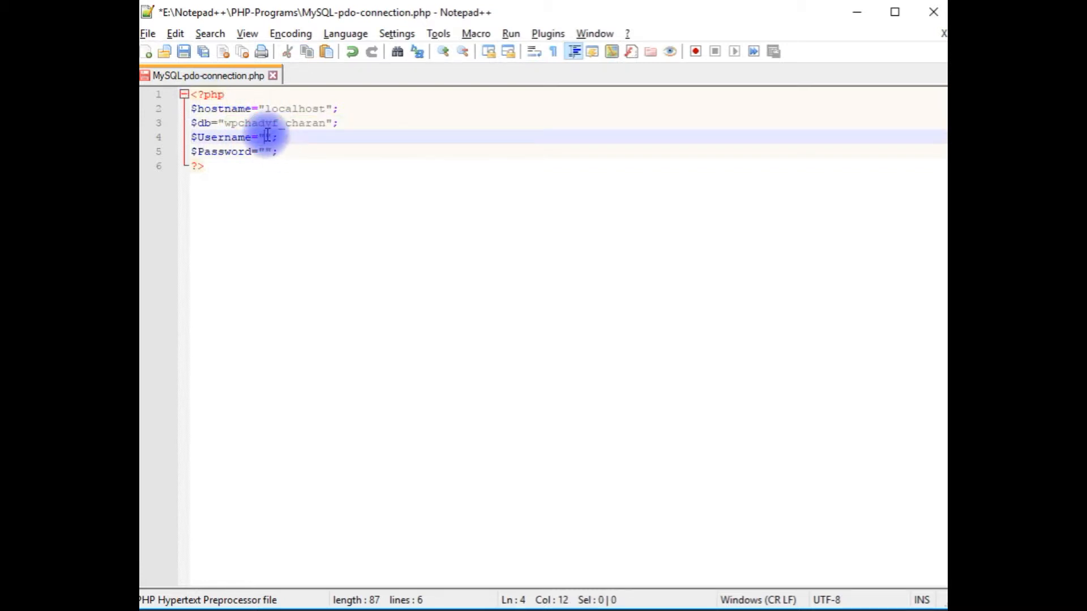
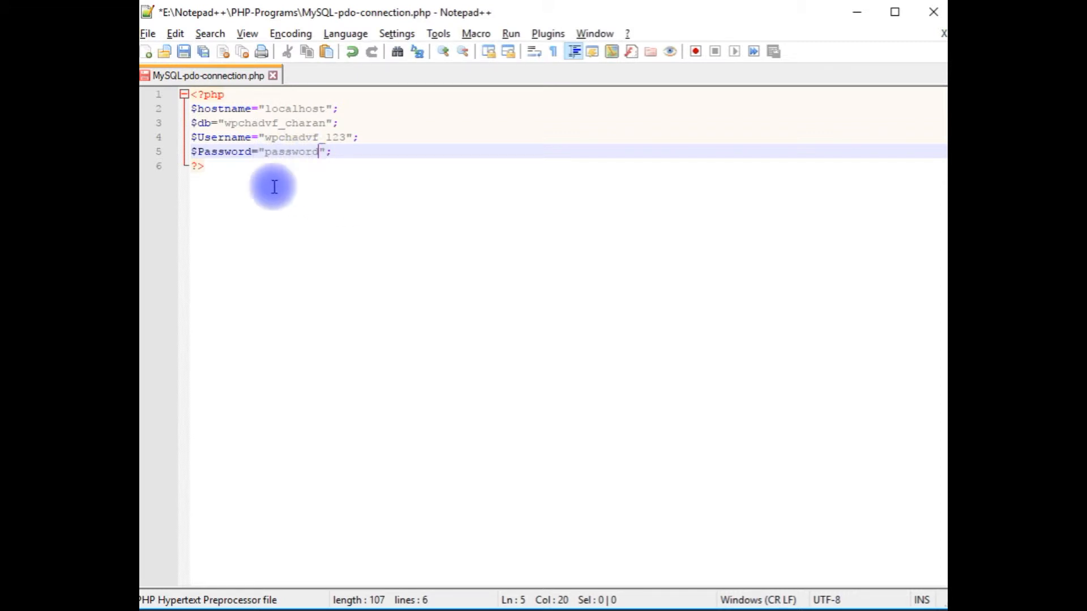
mouse_move(377, 173)
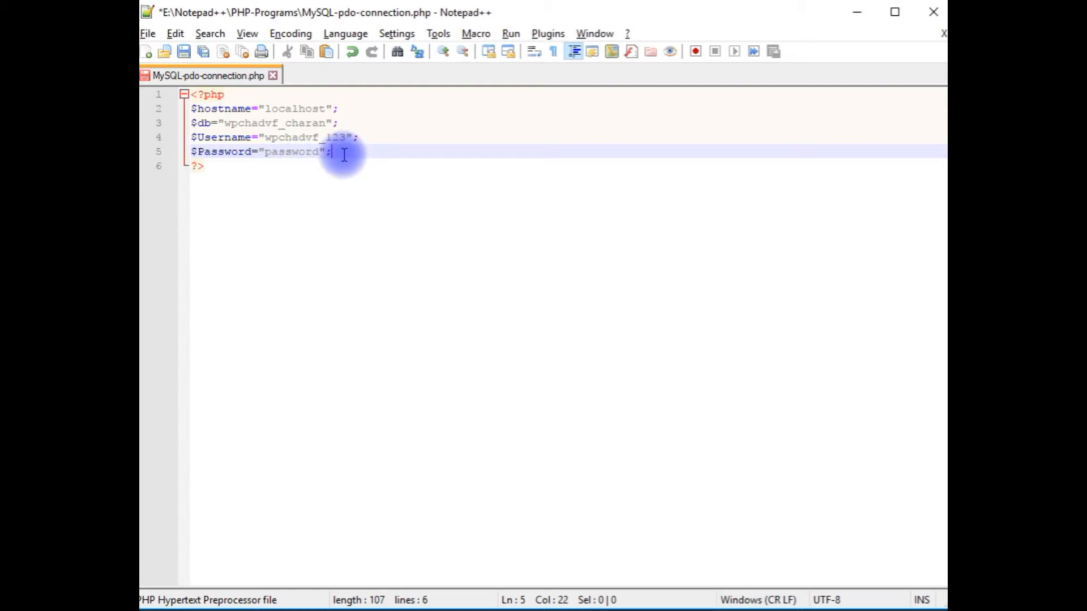
Begin the $conn = new PDO statement with the "mysql:host=$hostname" connection string.
key(Enter)
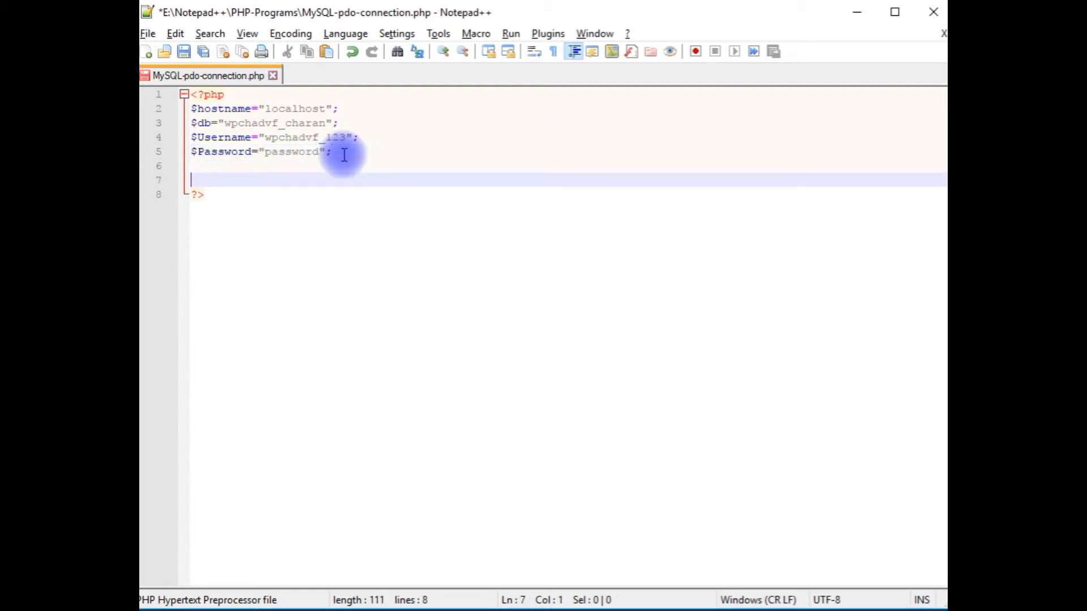
text($c)
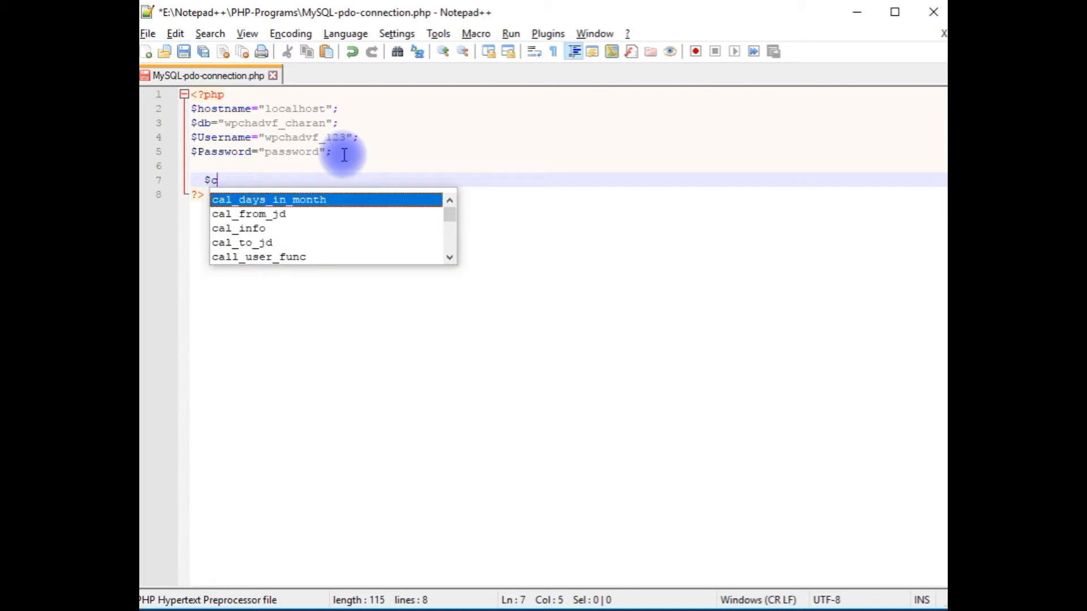
text(onn =)
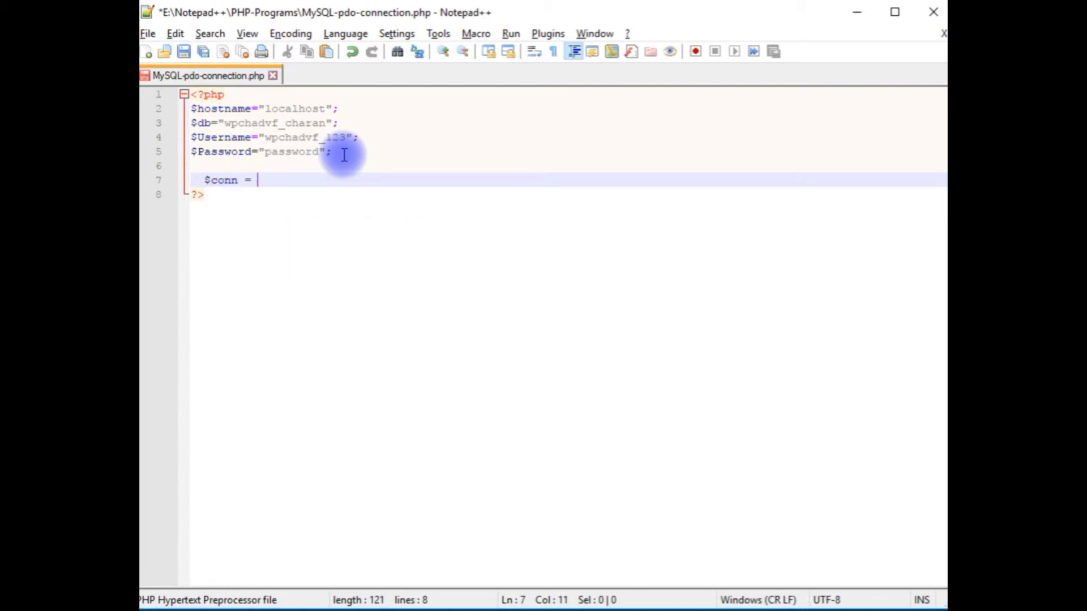
text(new)
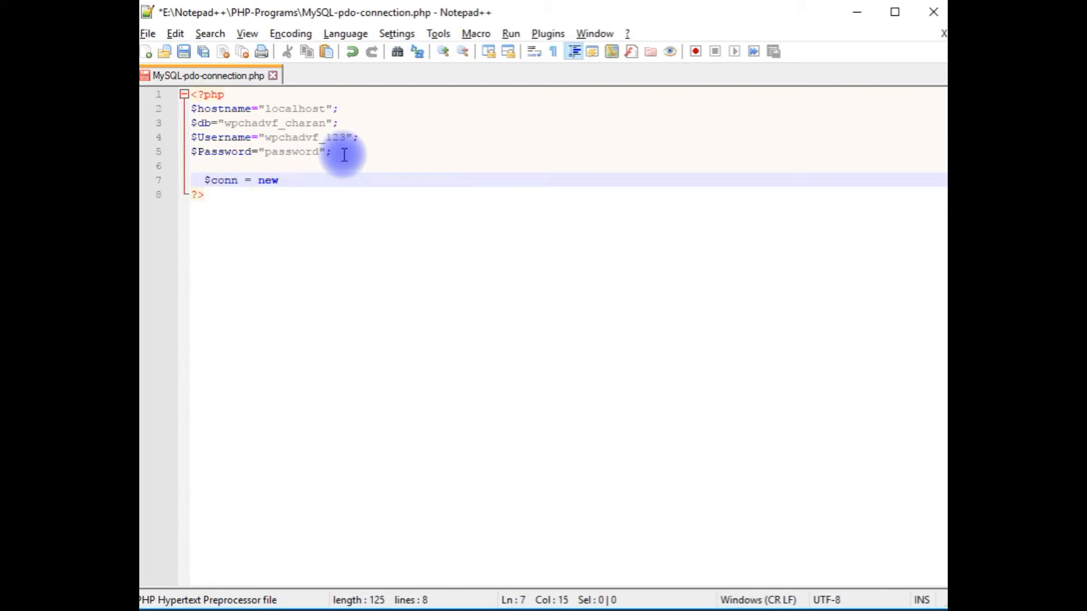
text(PDO()
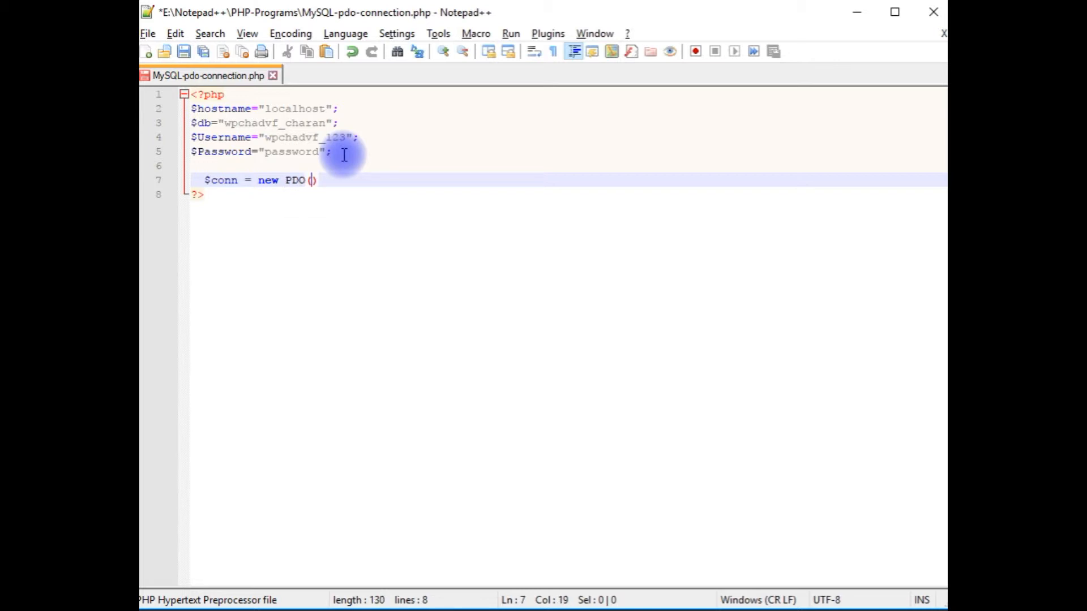
text("")
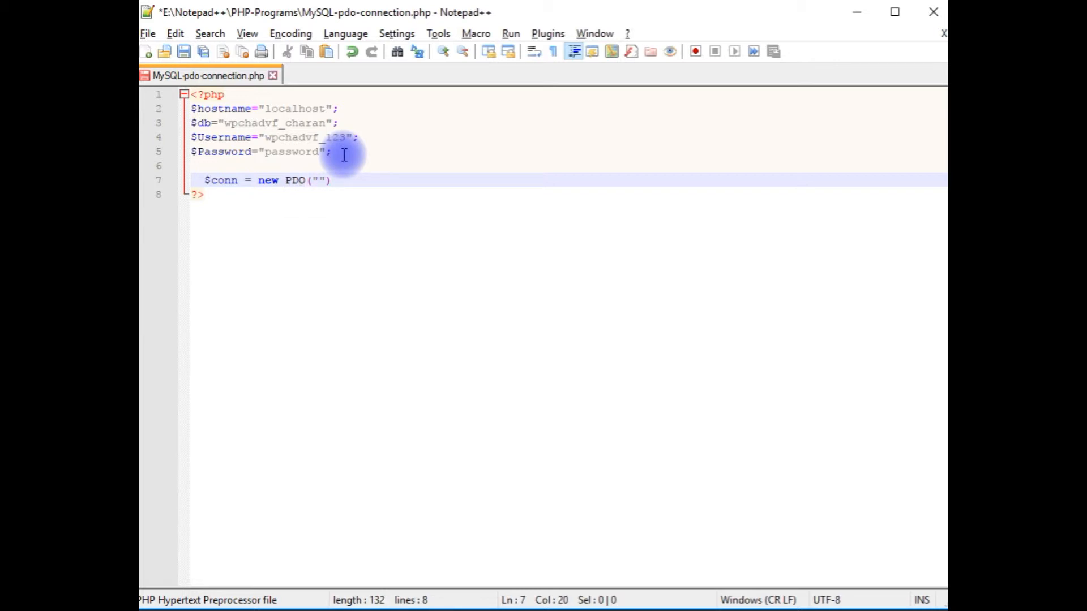
text(m)
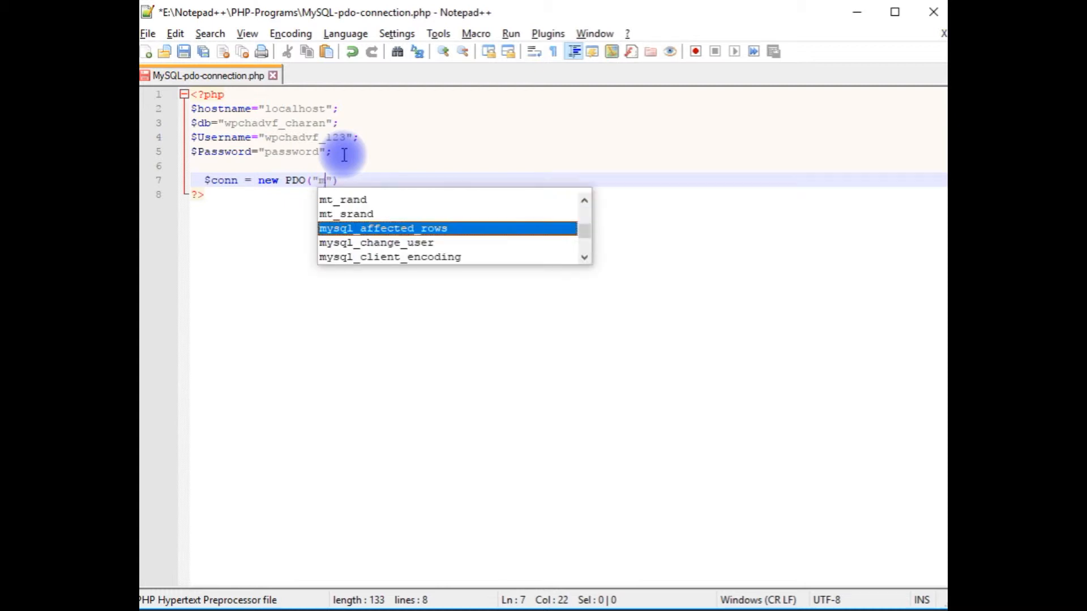
text(mysql:)
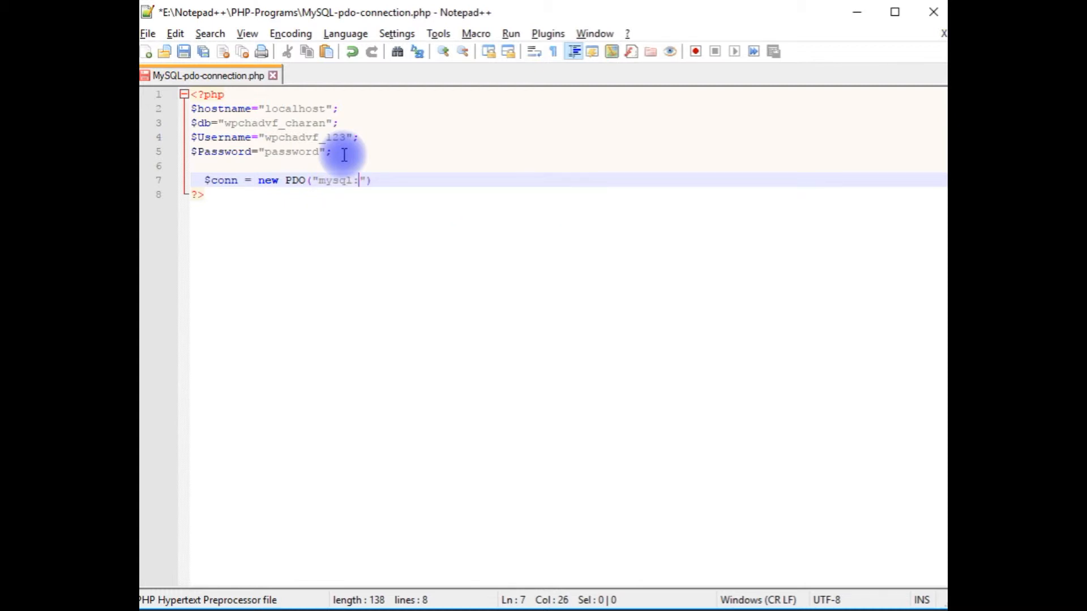
text(host)
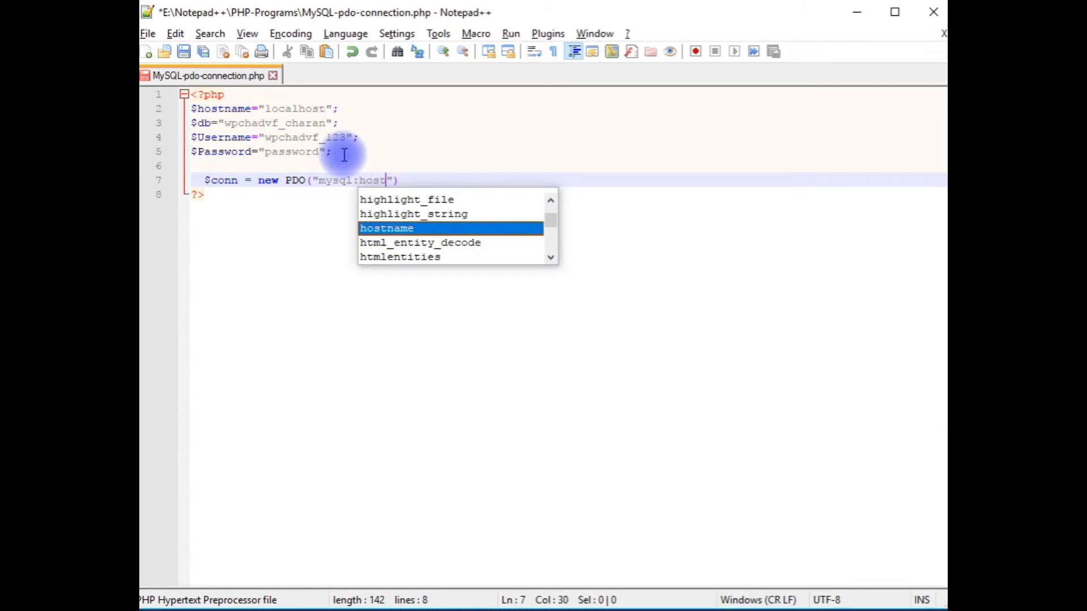
text(=)
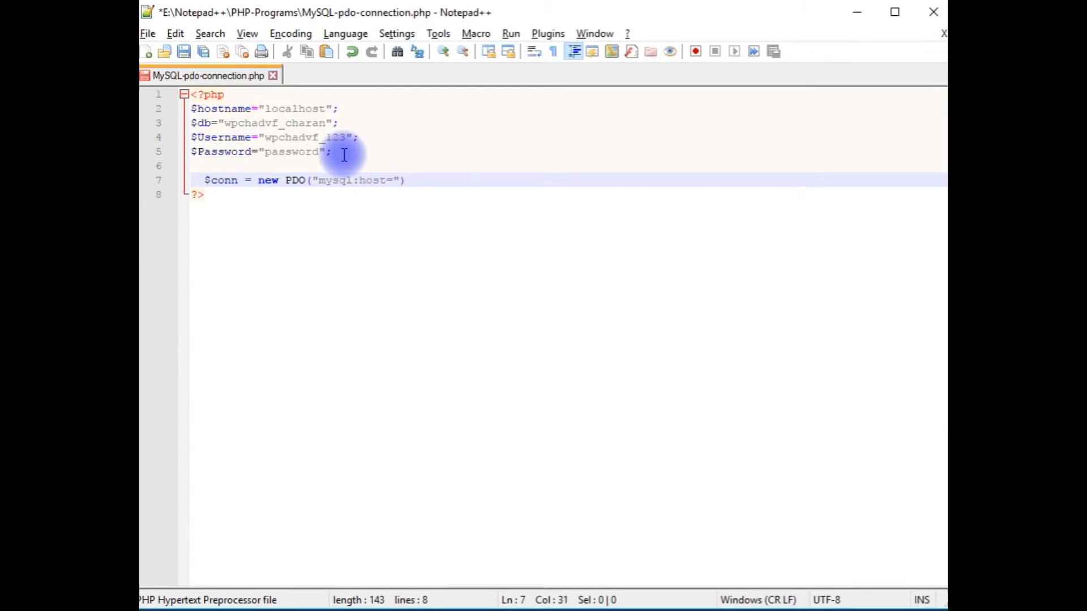
text($)
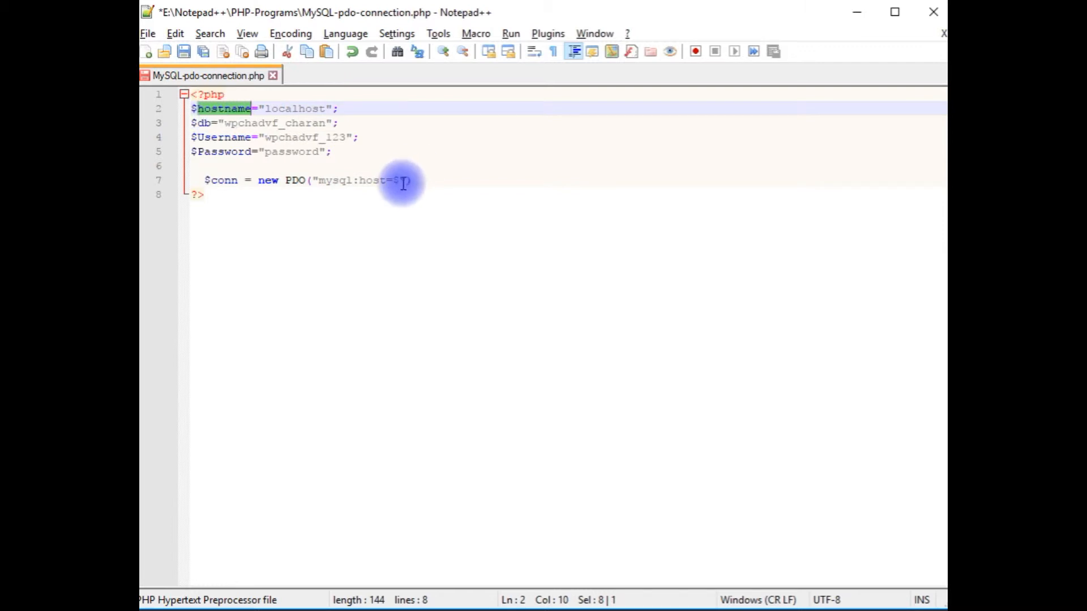
text(hostname)
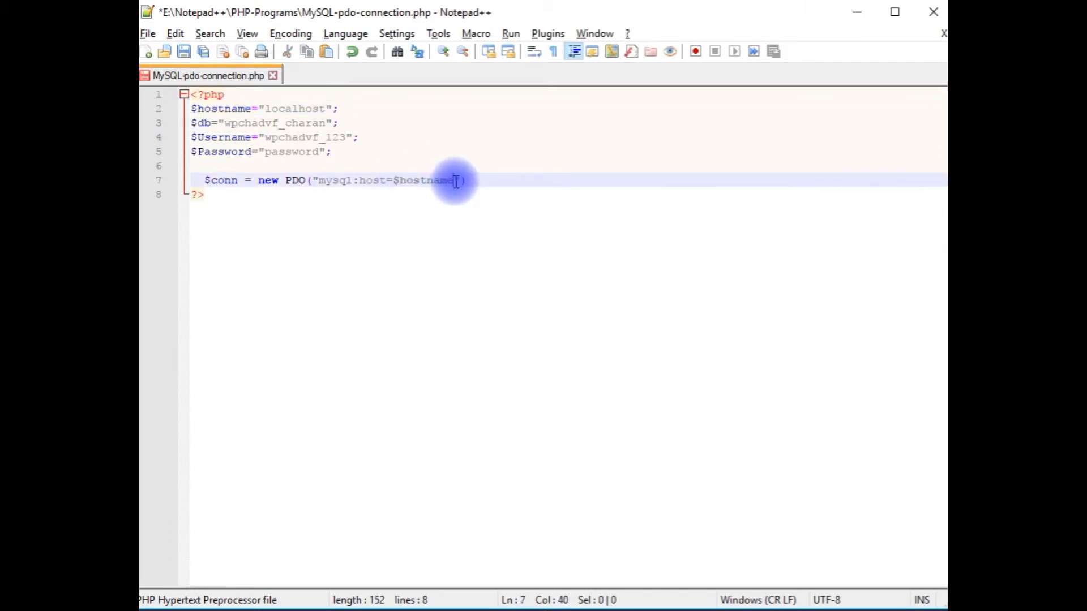
Add dbname=$db and pass $Username and $Password, closing the PDO statement with a semicolon.
text(;dbn)
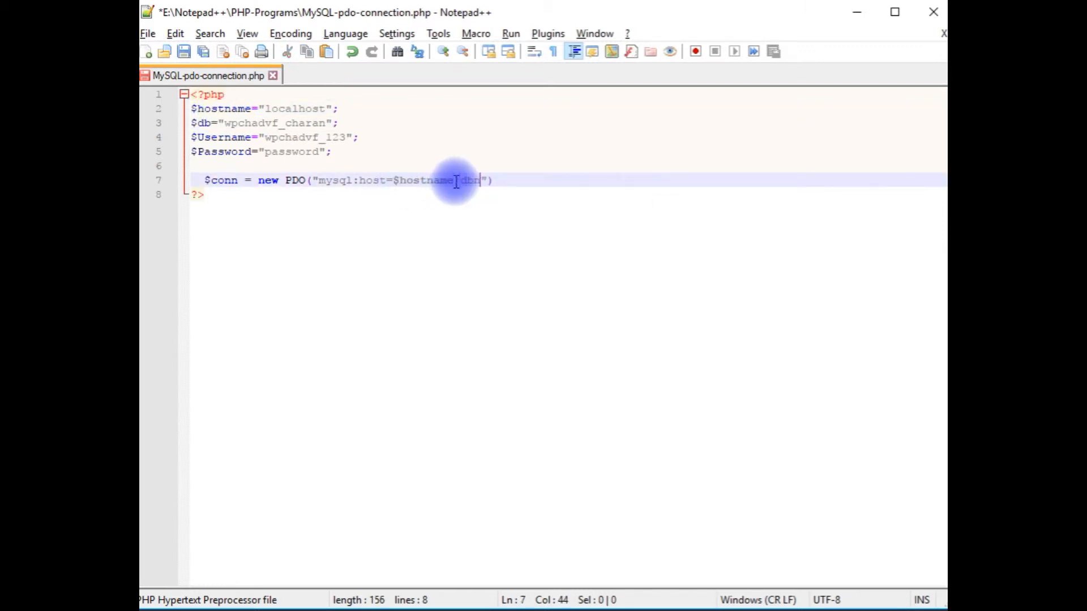
text(name=)
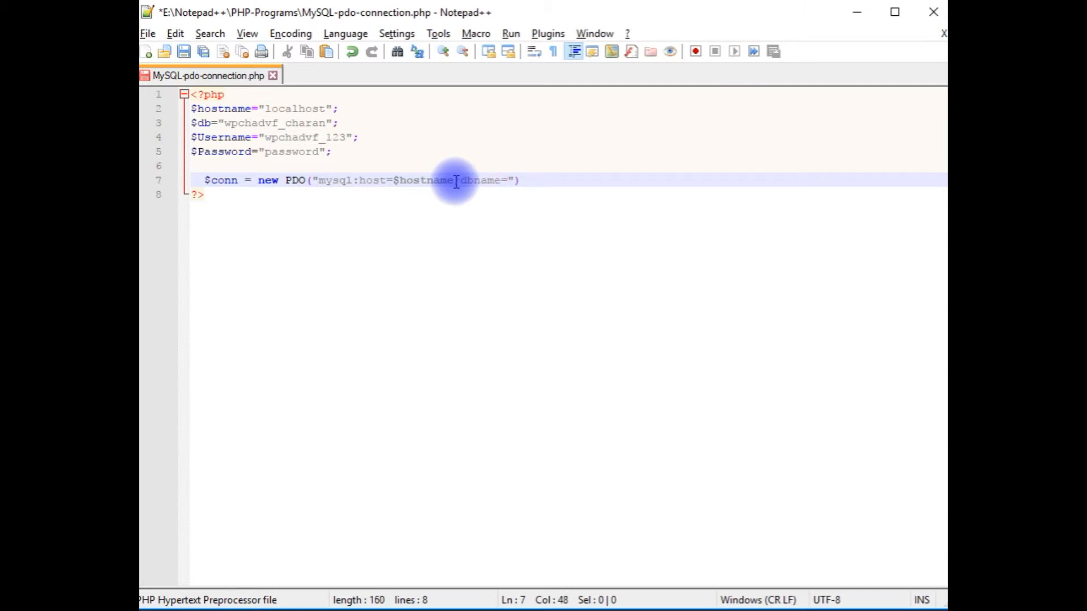
text($)
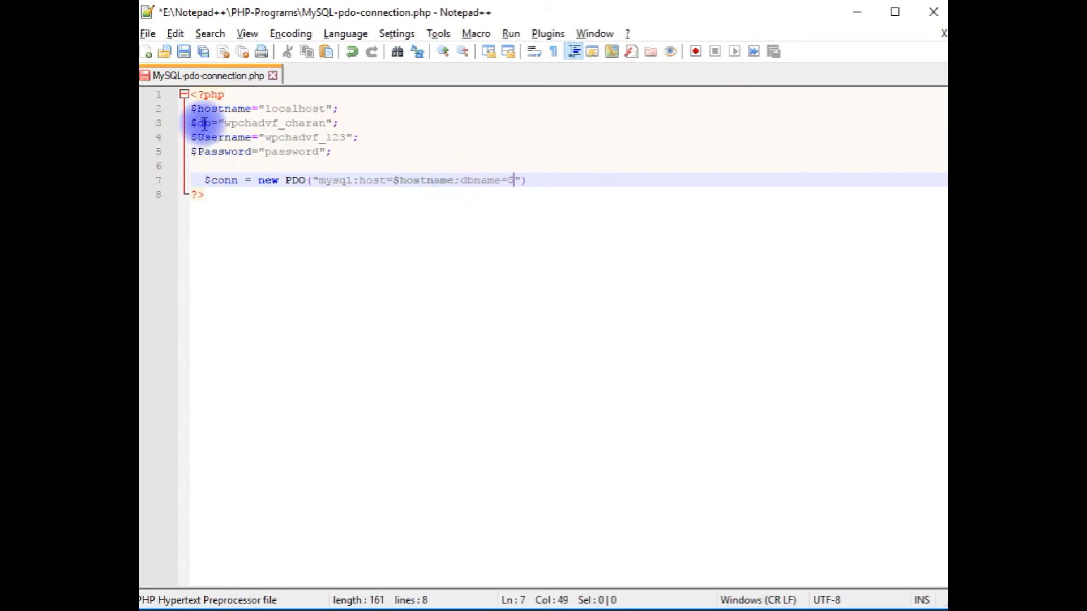
double_click(203, 123)
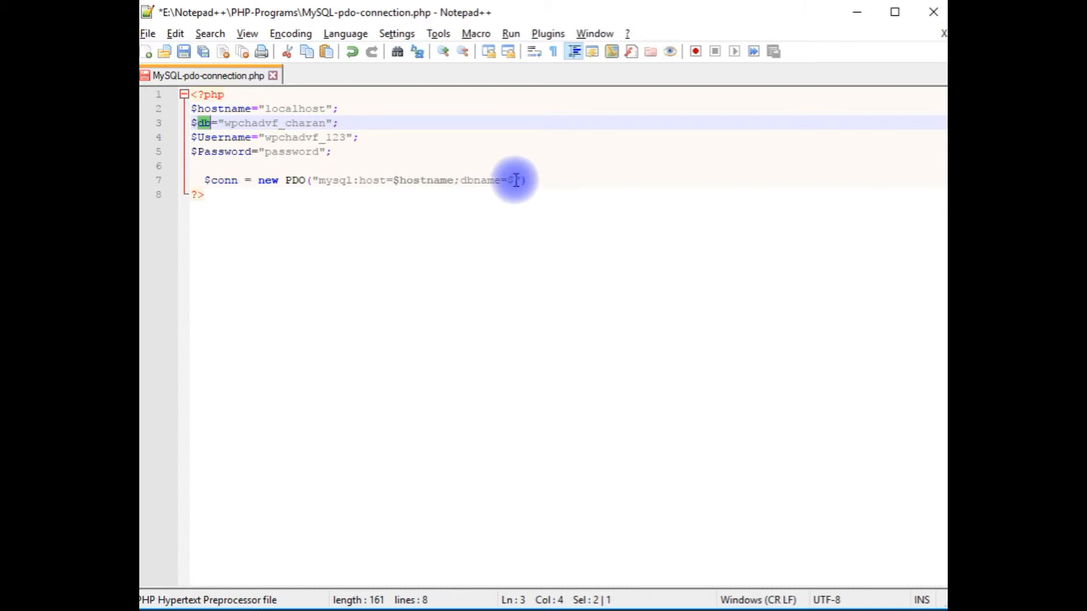
text(db)
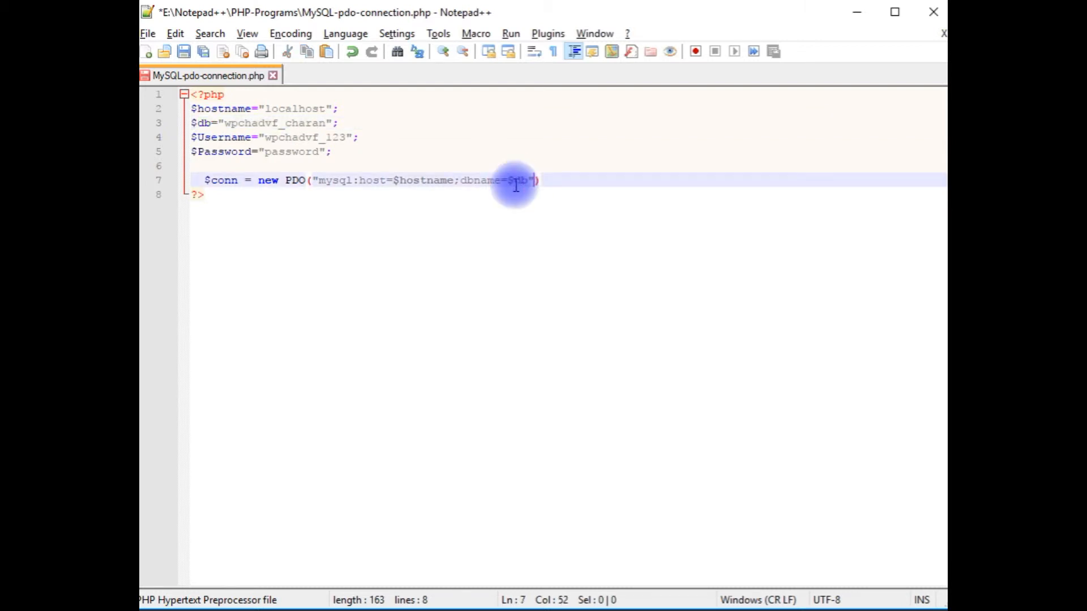
text(,)
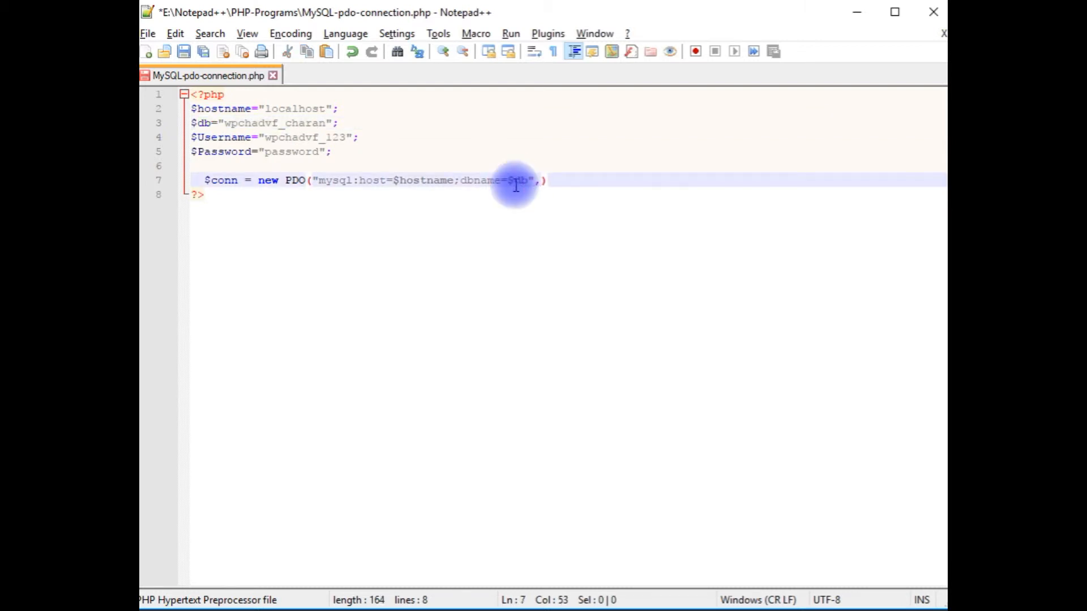
text($)
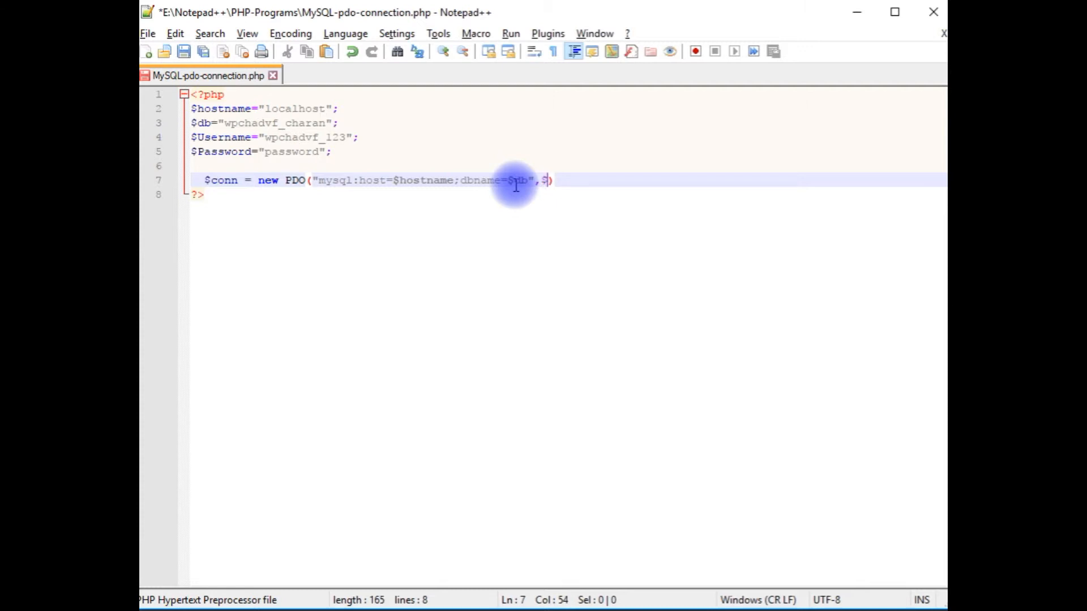
text(Username,$)
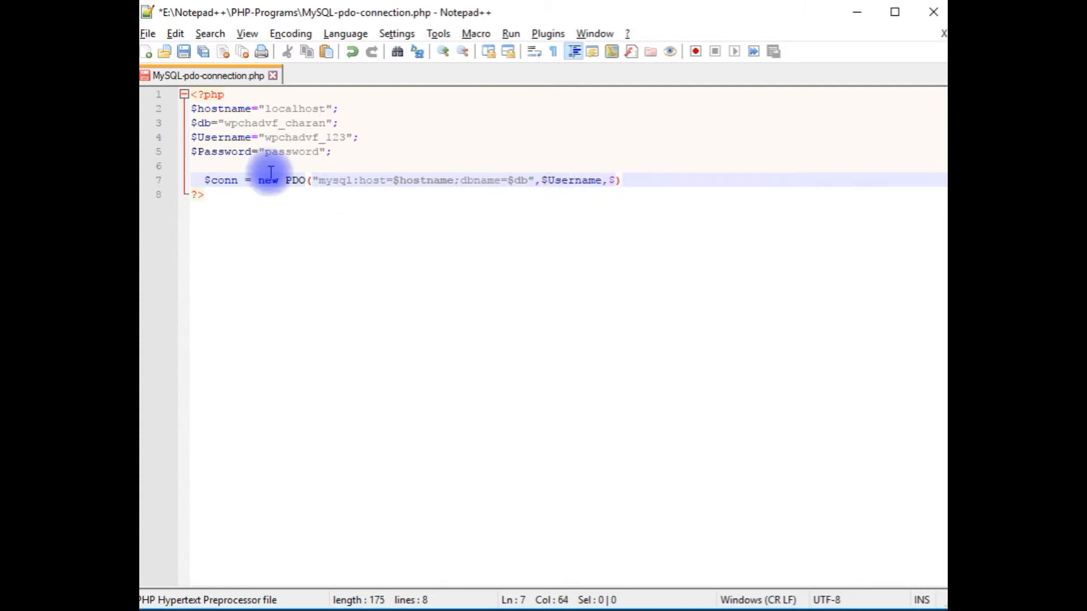
double_click(225, 152)
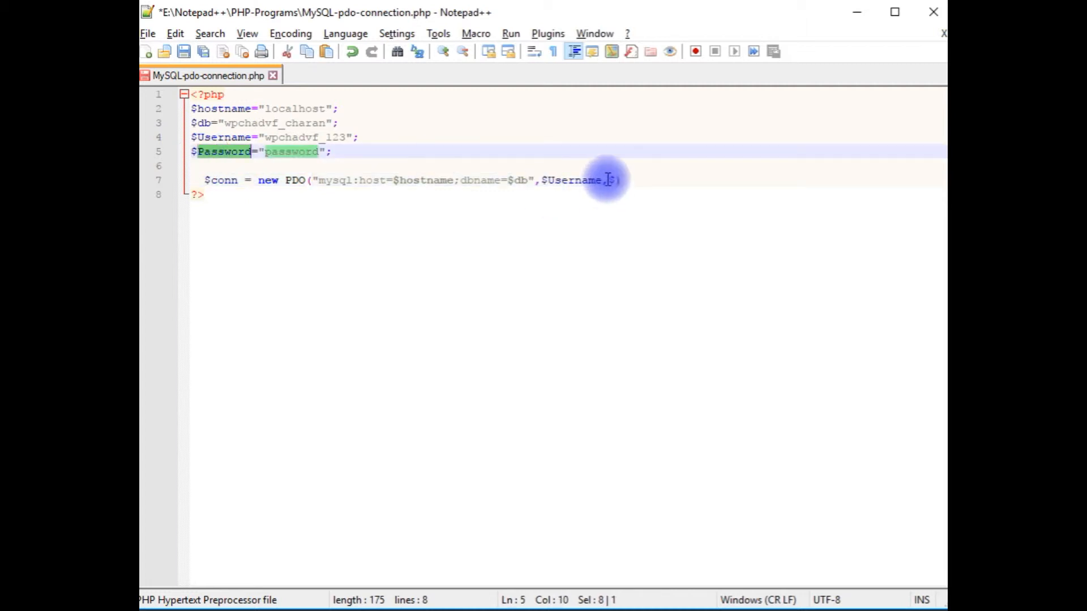
text($Password))
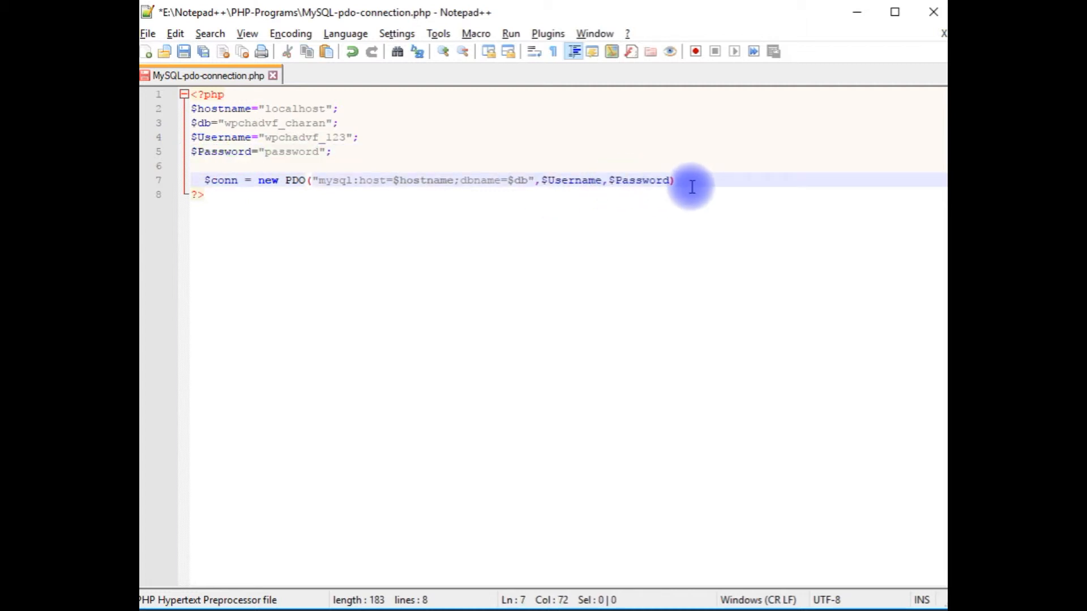
text(;)
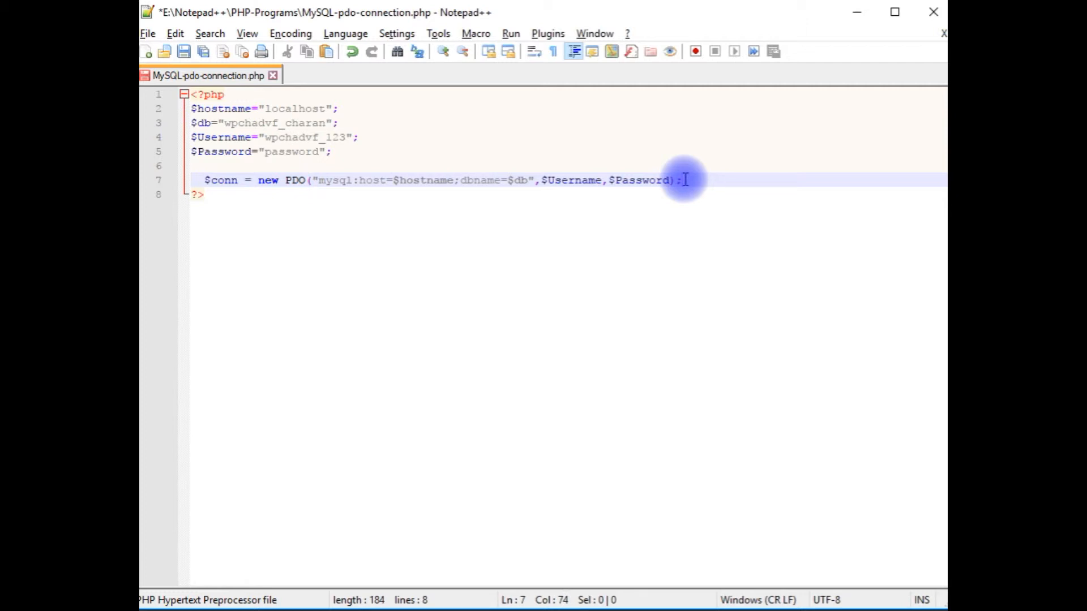
Write if($conn){ echoing "<h1>Connection Successfull ... !</h1>".
text(if)
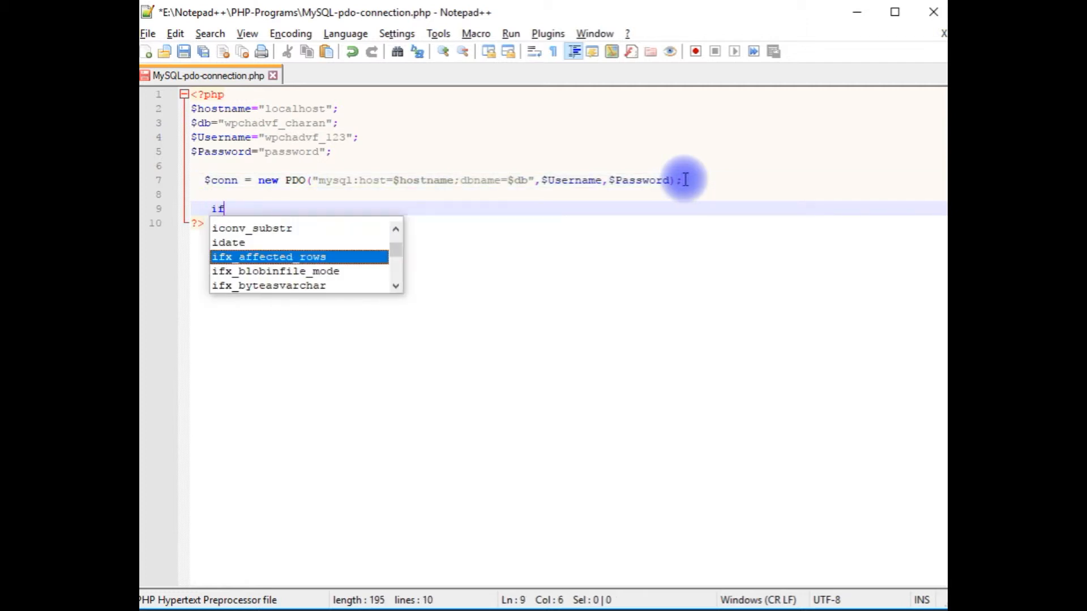
text(($))
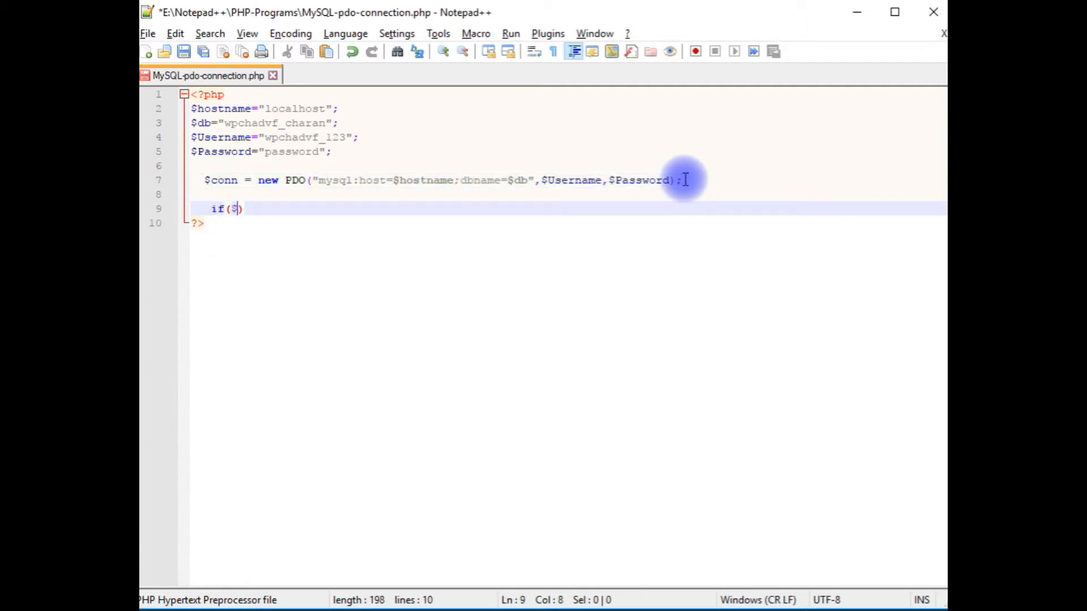
text(conn)
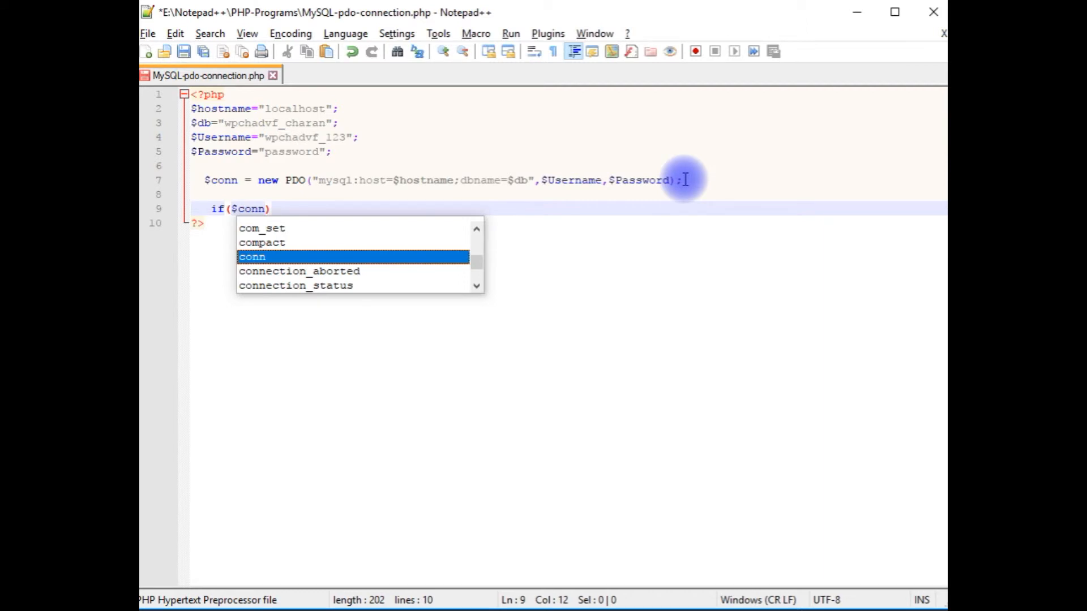
text({)
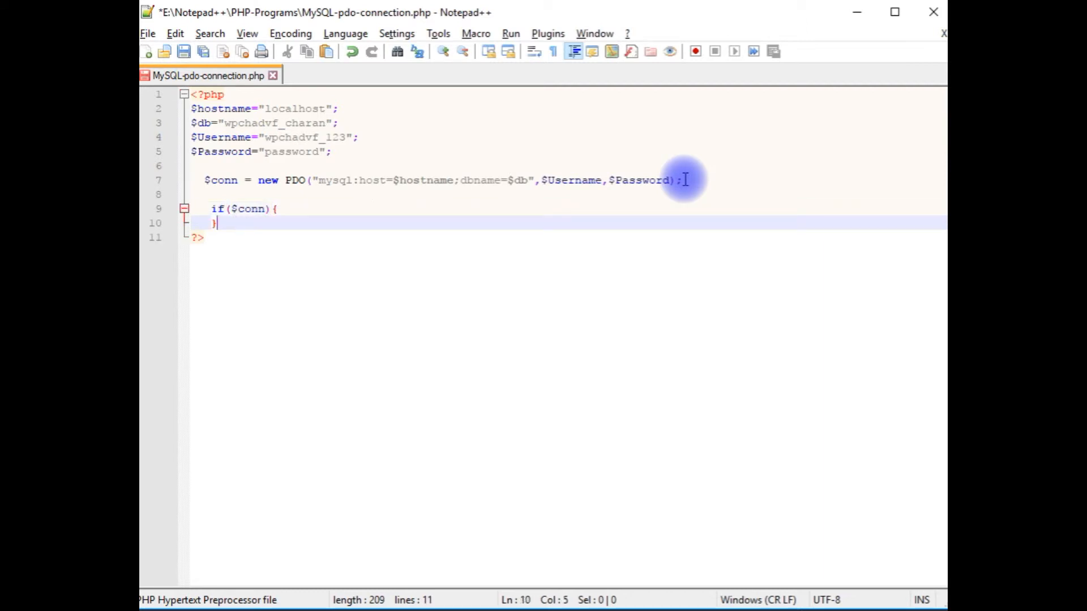
text(echo ")
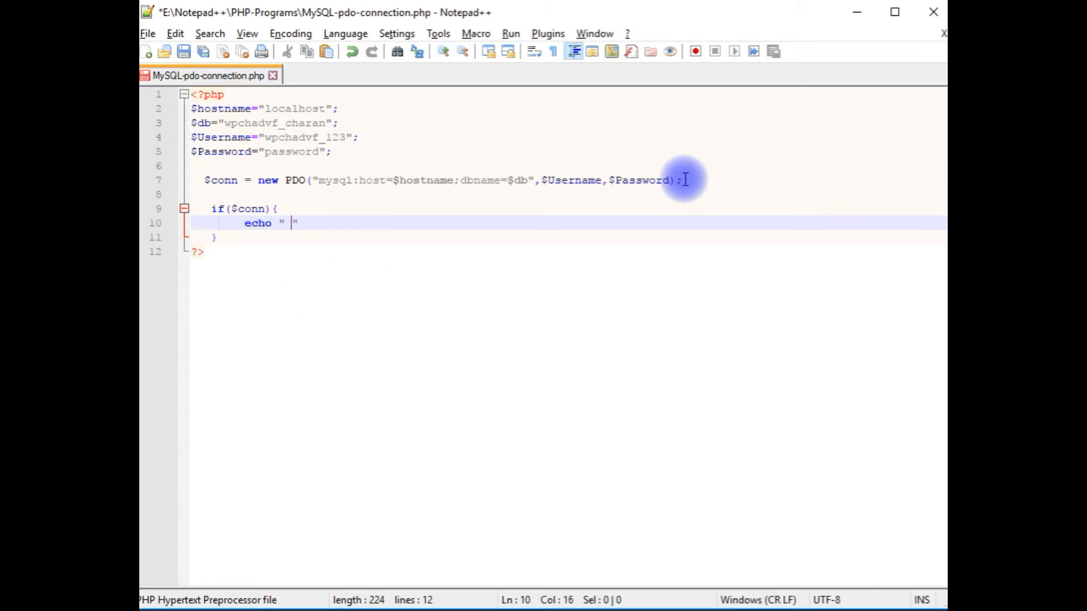
text(<h1>)
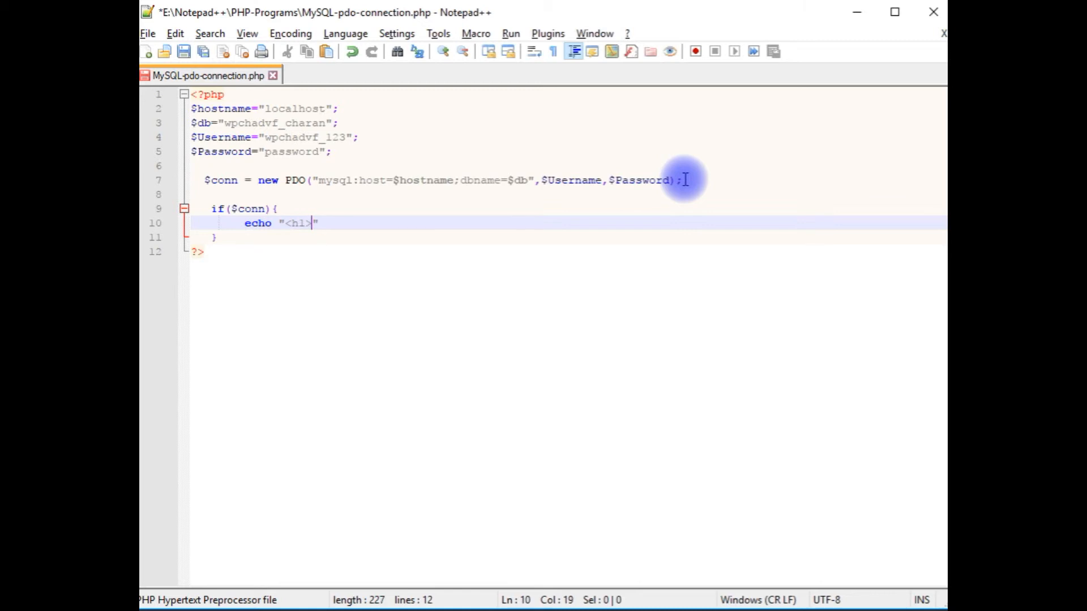
text(</h1>)
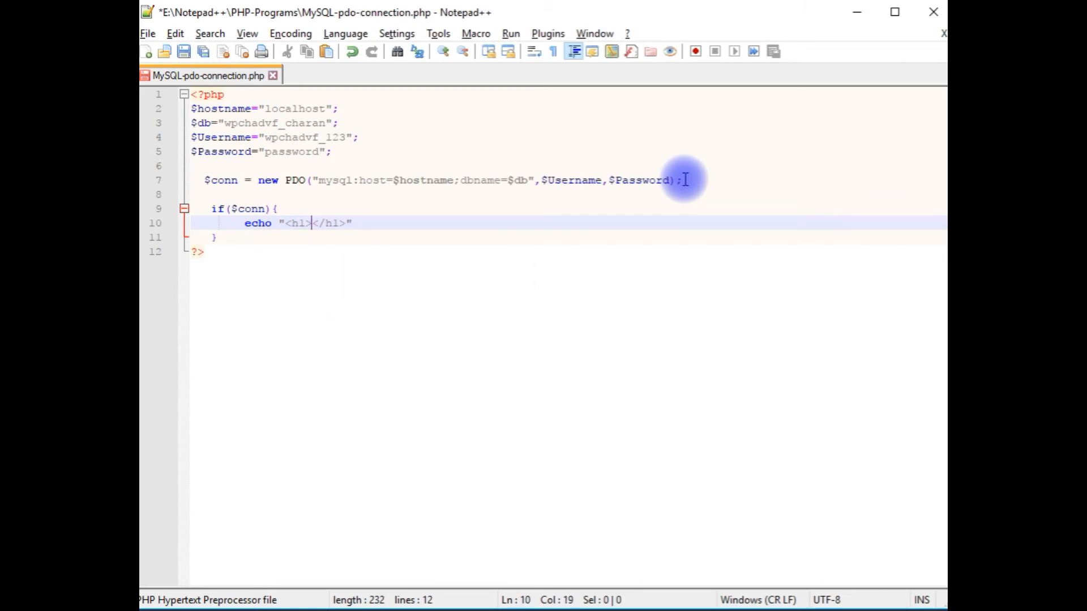
text(Connection Successfull ... !)
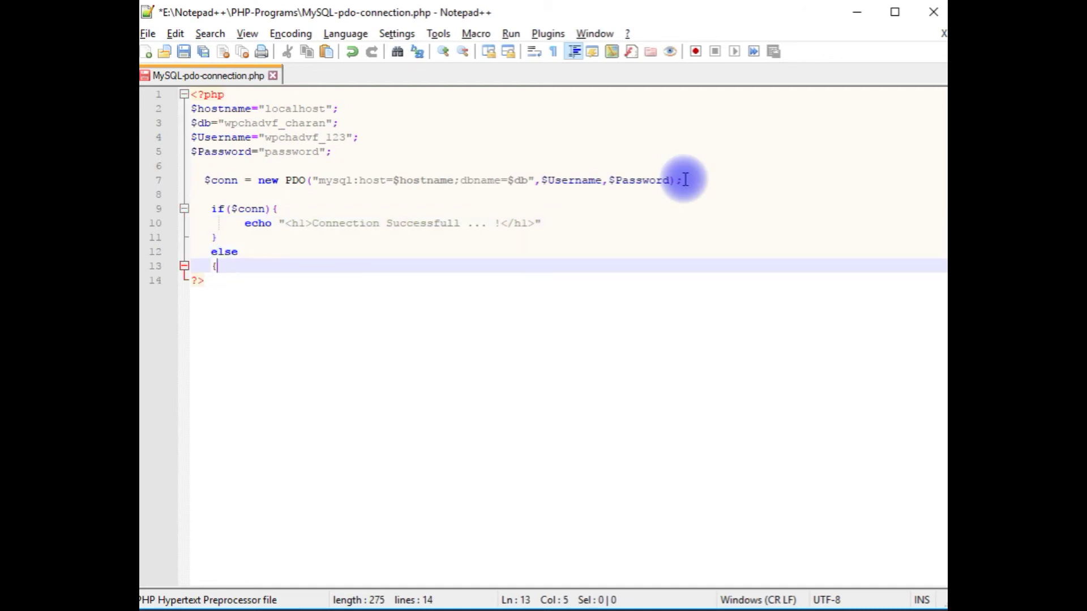
Make the else branch echo "Connection Failed".
key(Enter)
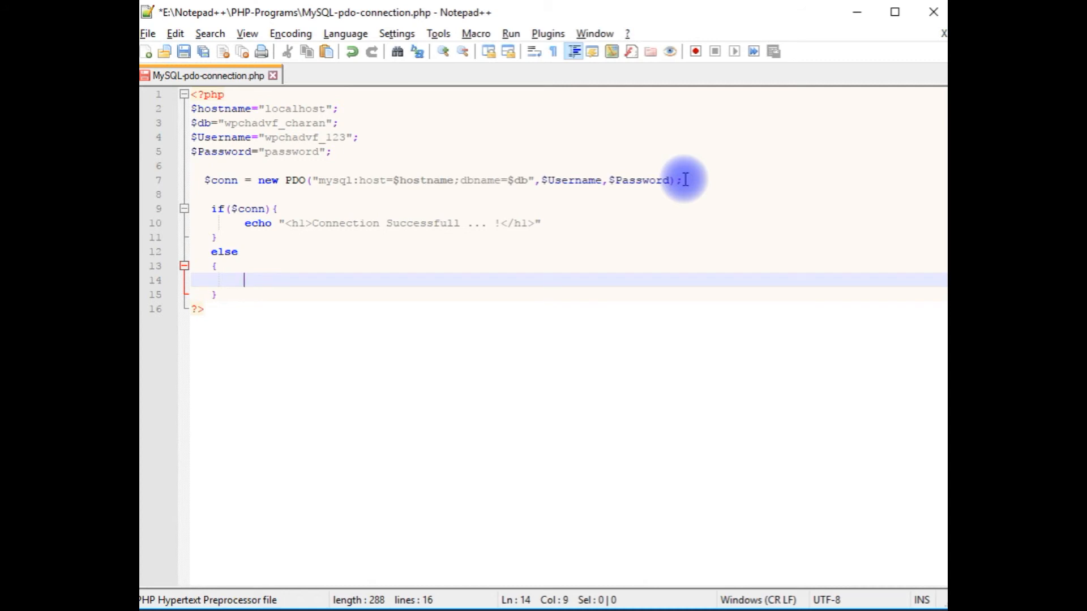
text(echo)
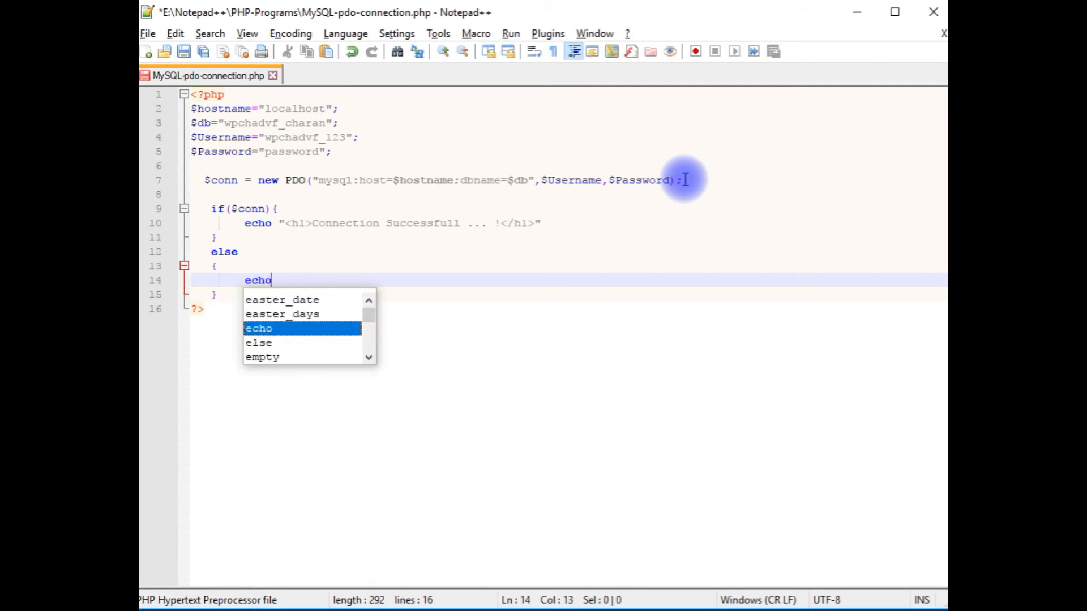
text("")
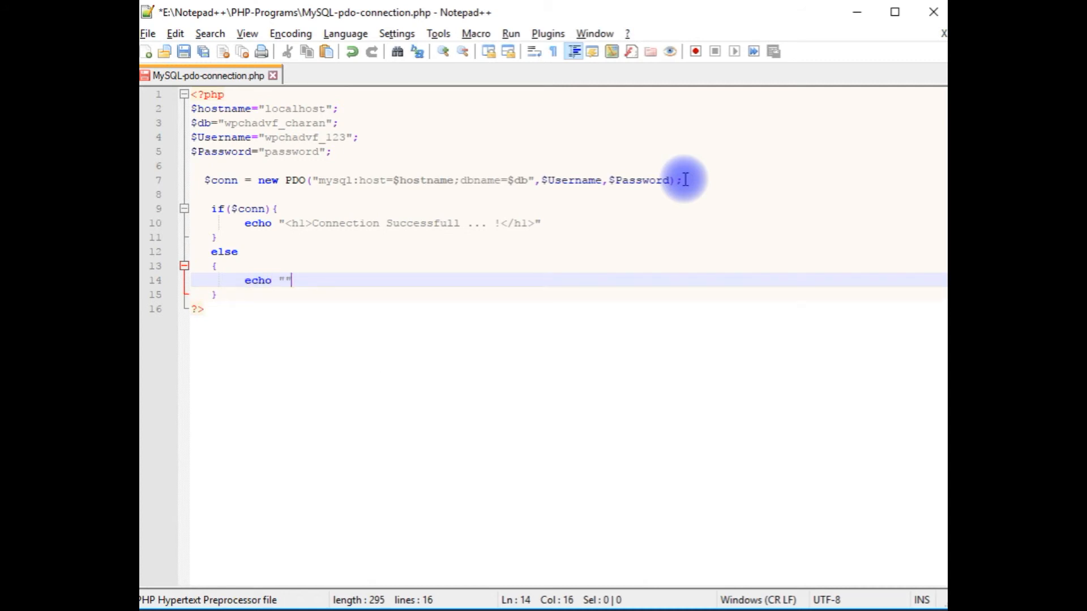
text(Connection)
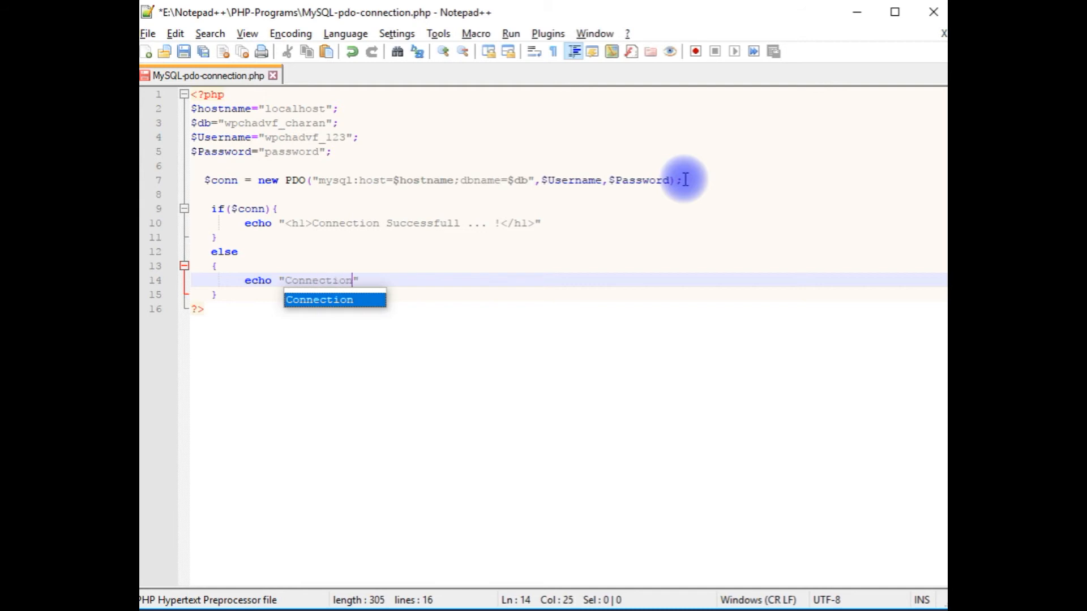
text(Failed")
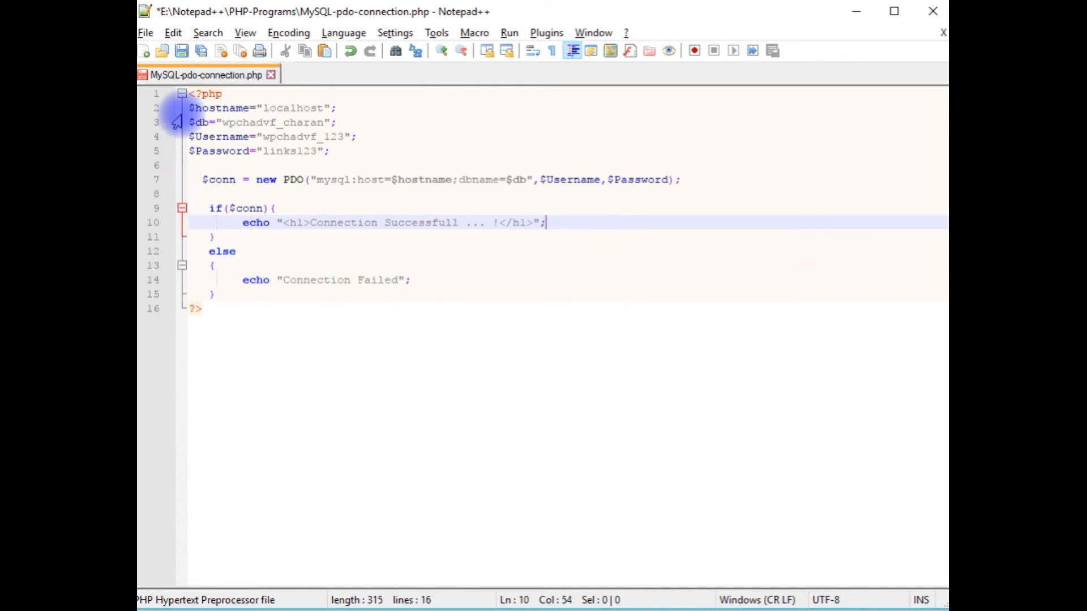
Save MySQL-pdo-connection.php with Ctrl+S.
key(ctrl+s)
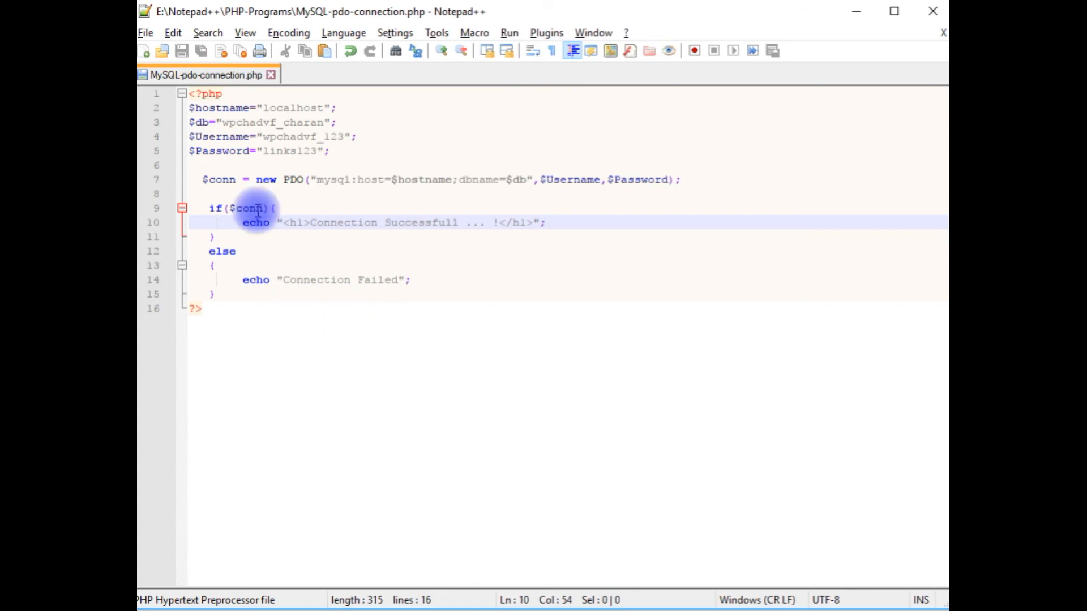
mouse_move(514, 281)
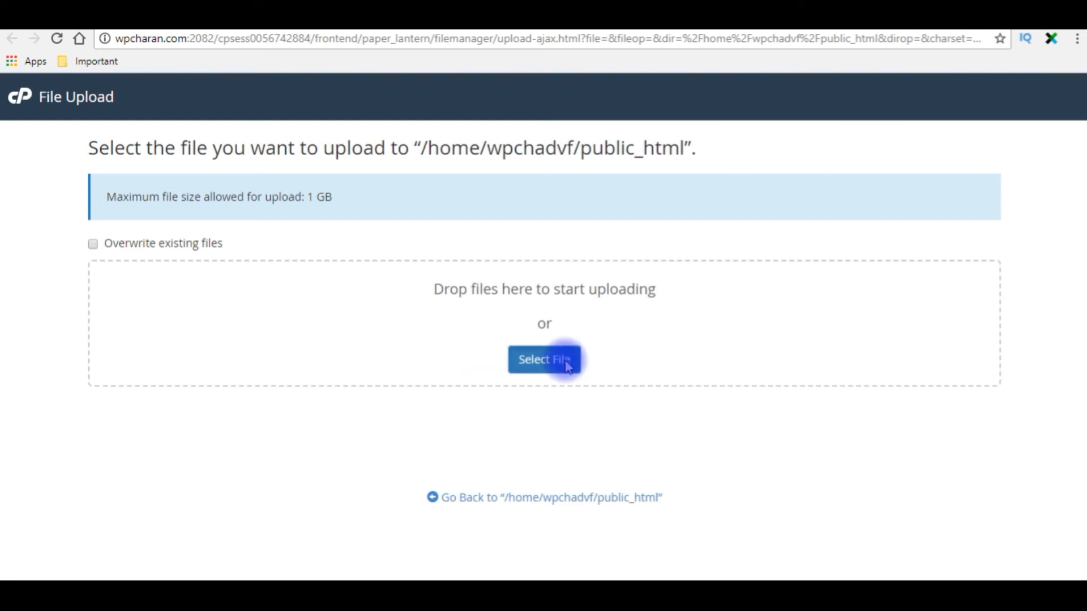
Choose MySQL-pdo-connection.php from the computer as the file to upload.
click(544, 359)
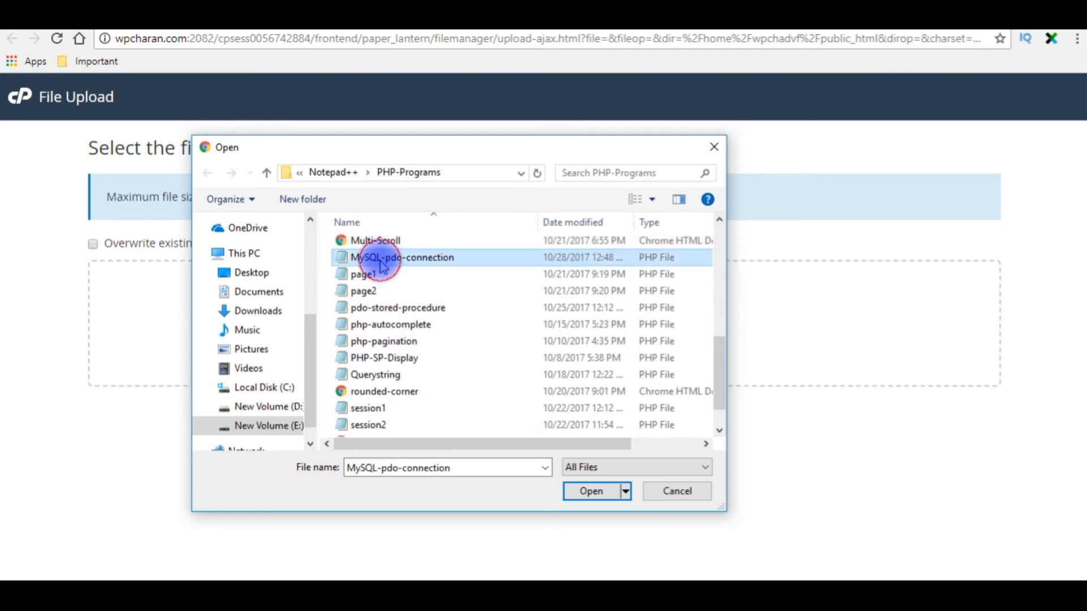
click(591, 491)
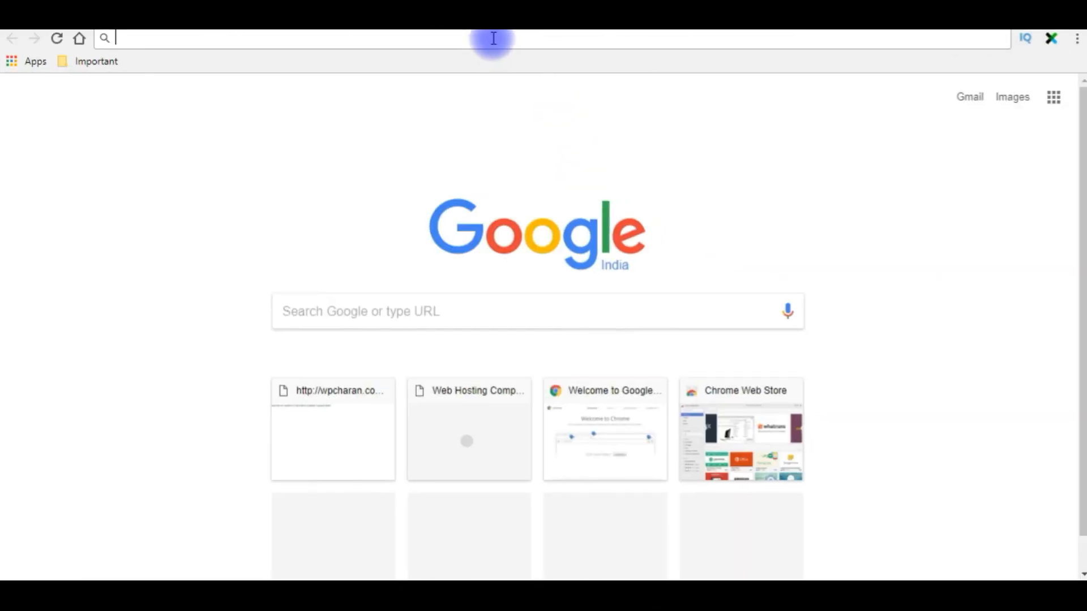
Open wpcharan.com/MySQL-pdo-connection.php from the address bar suggestions.
text(wpcharan.com/connect.php)
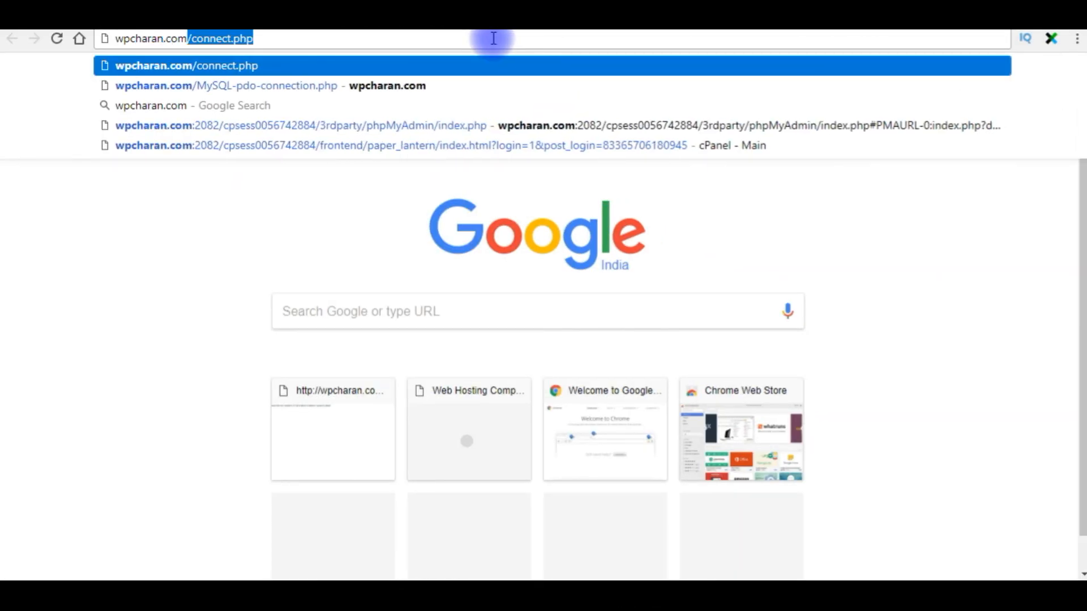
click(219, 86)
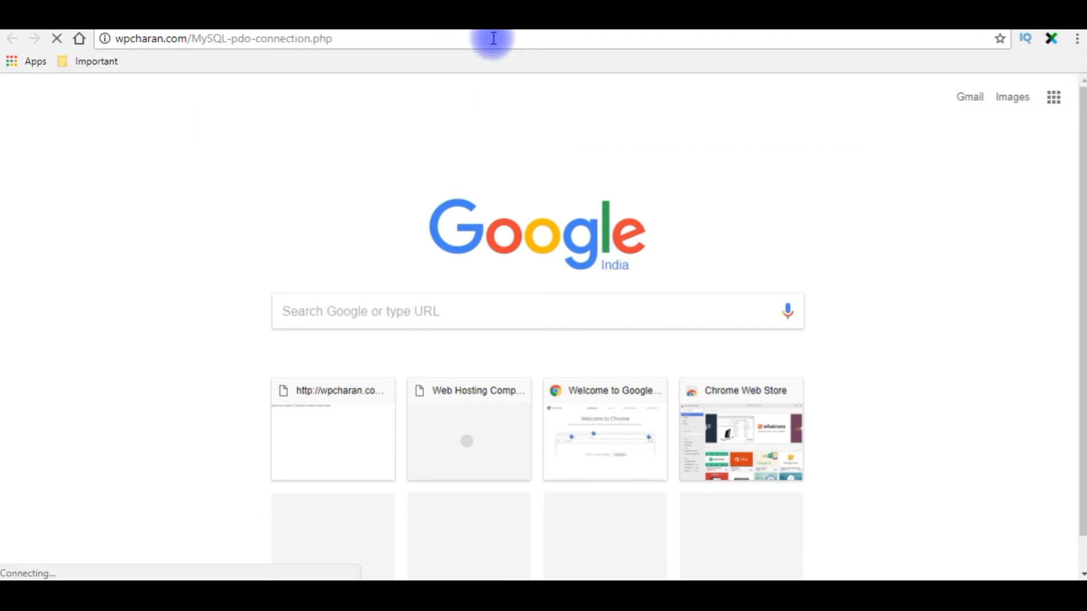